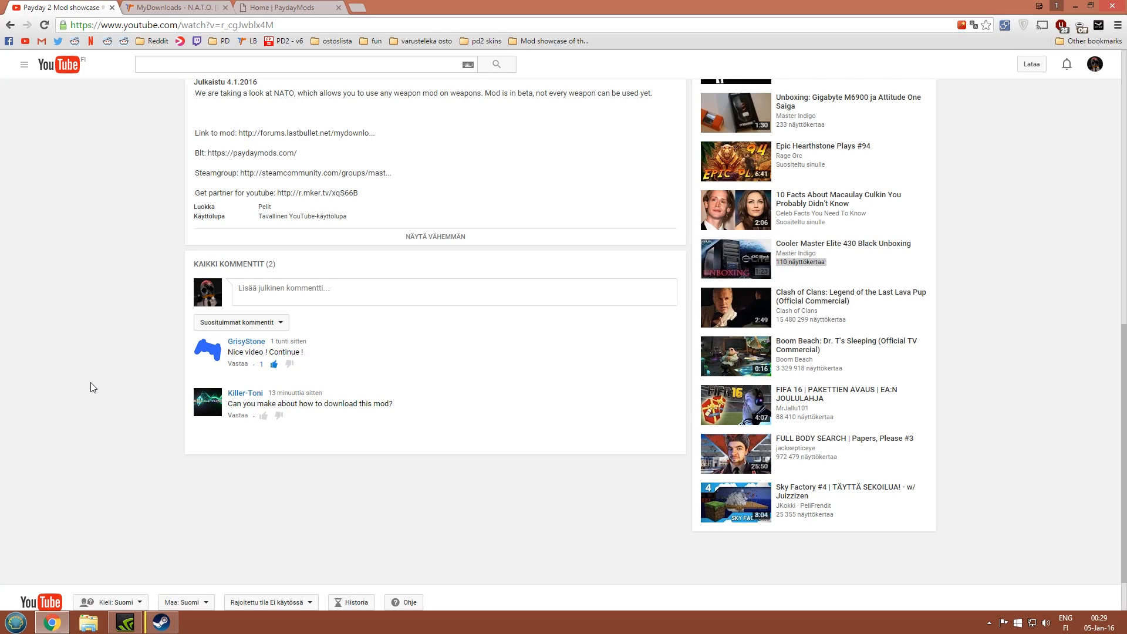
mouse_move(227, 412)
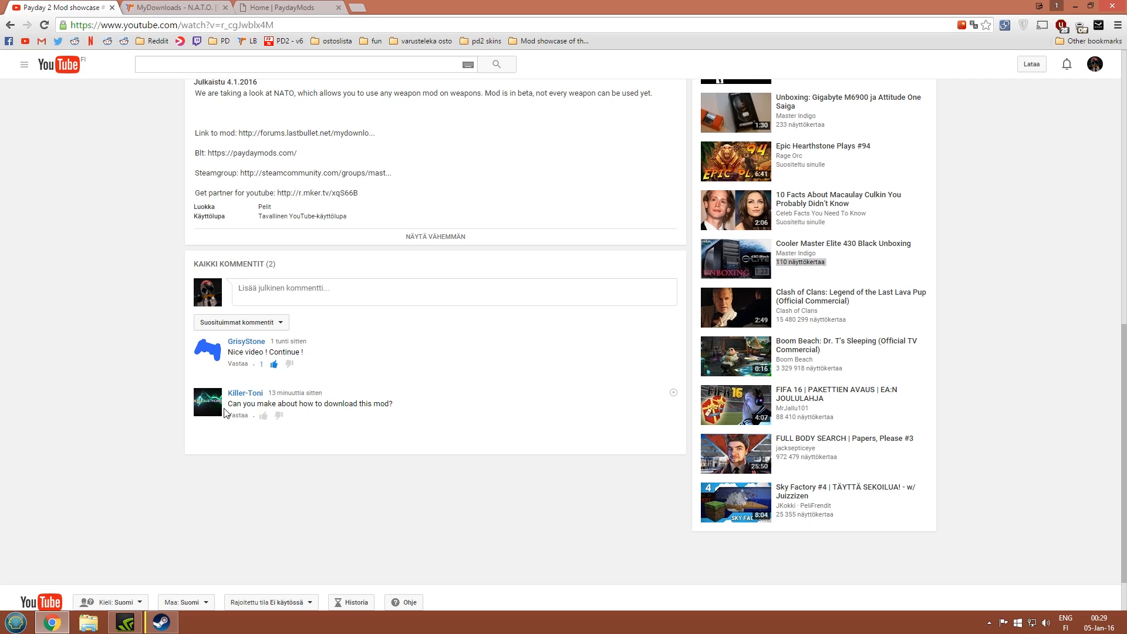
mouse_move(411, 441)
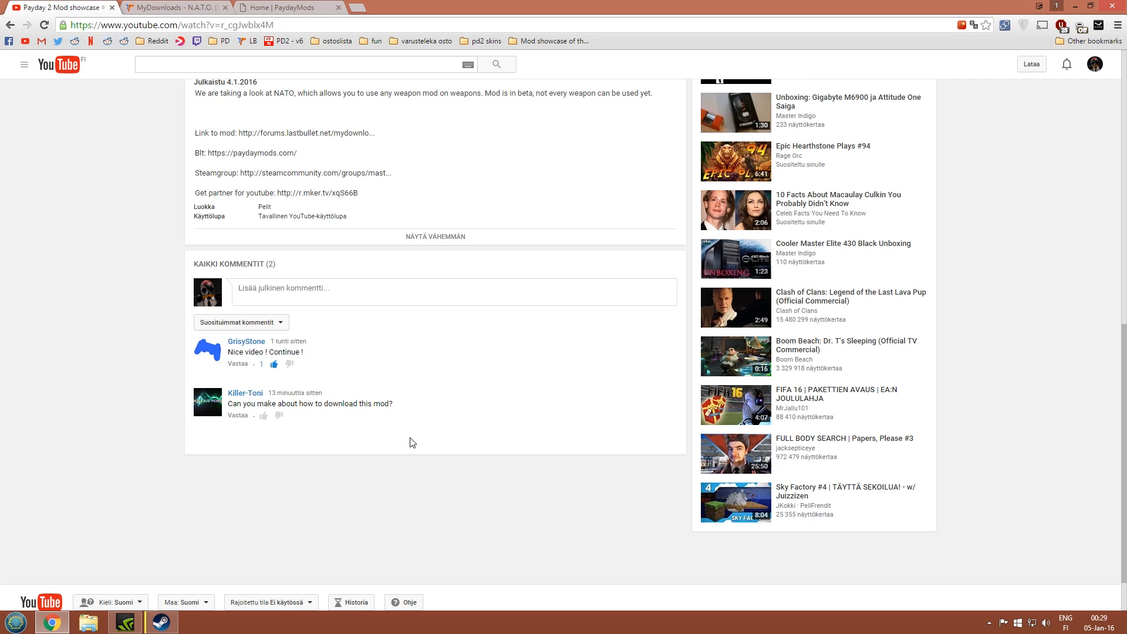
mouse_move(112, 357)
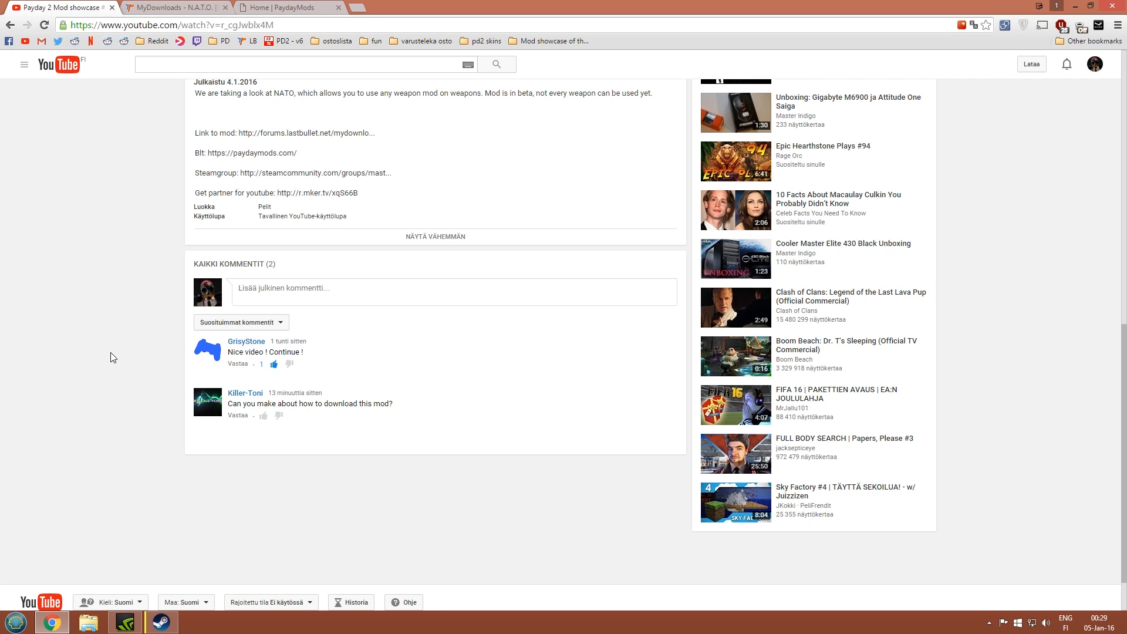
mouse_move(162, 146)
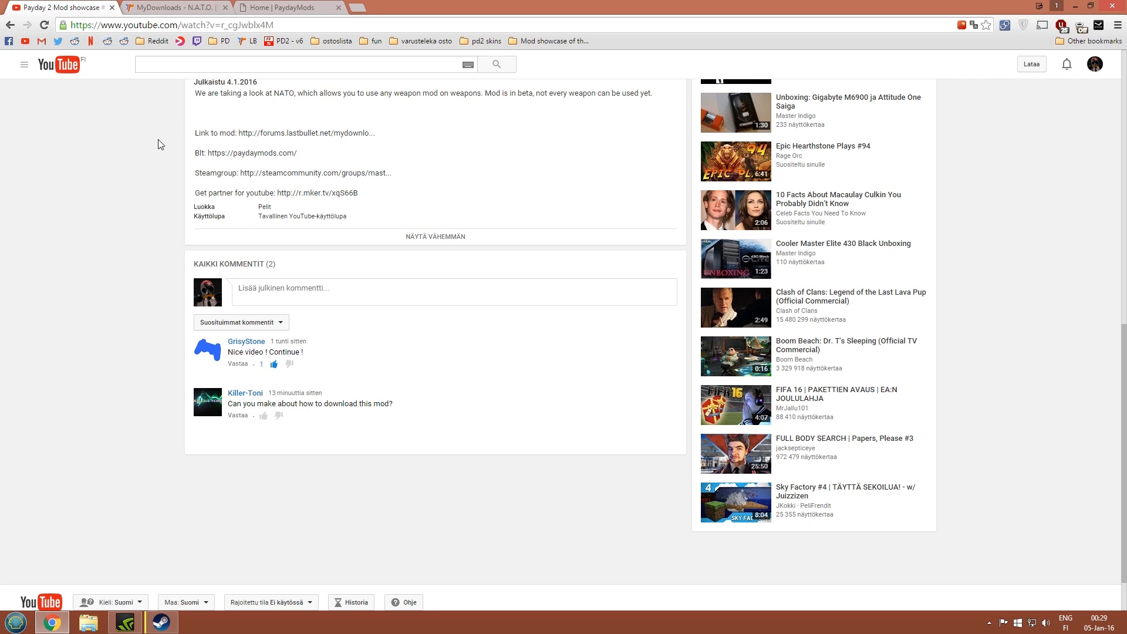
mouse_move(202, 97)
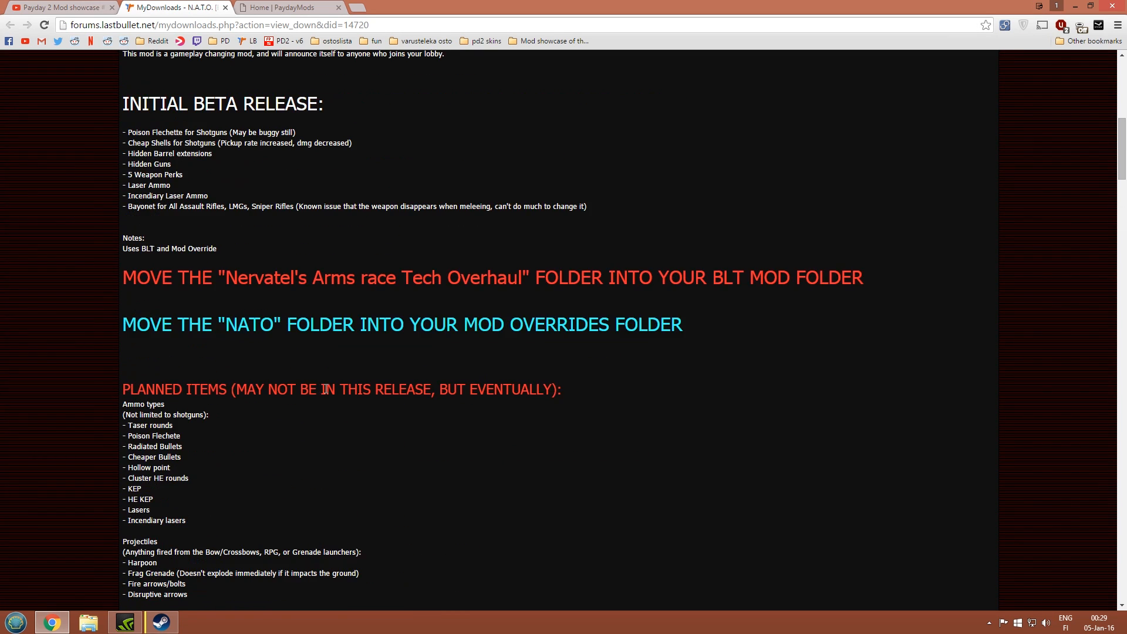
Download the N.A.T.O. [BETA] mod archive from the Last Bullet forum page.
scroll("up", 3)
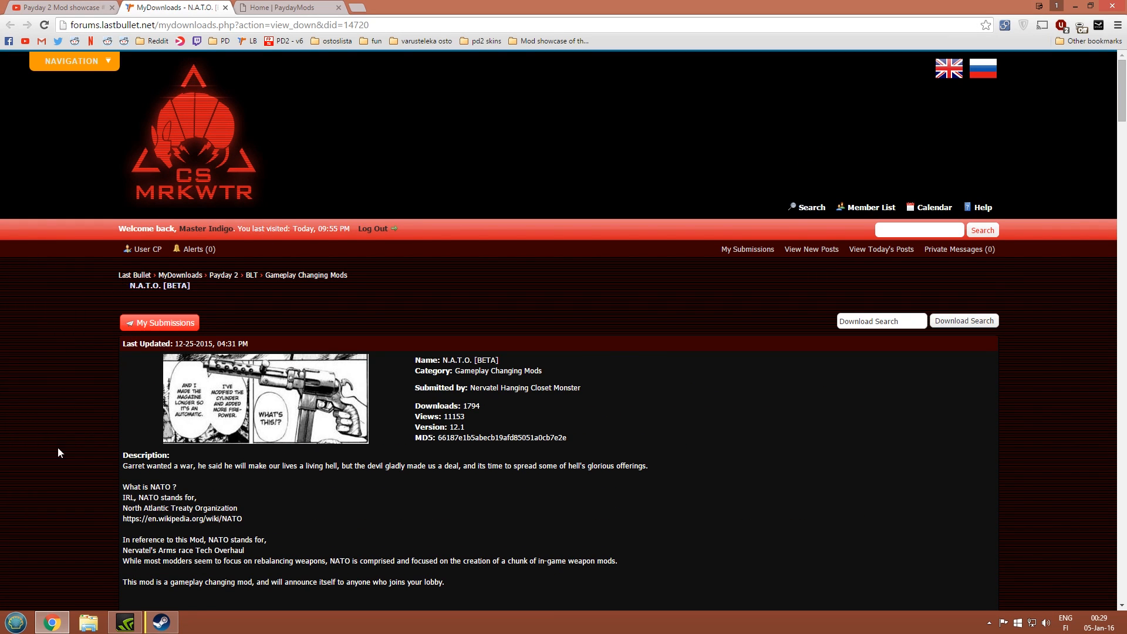
mouse_move(248, 256)
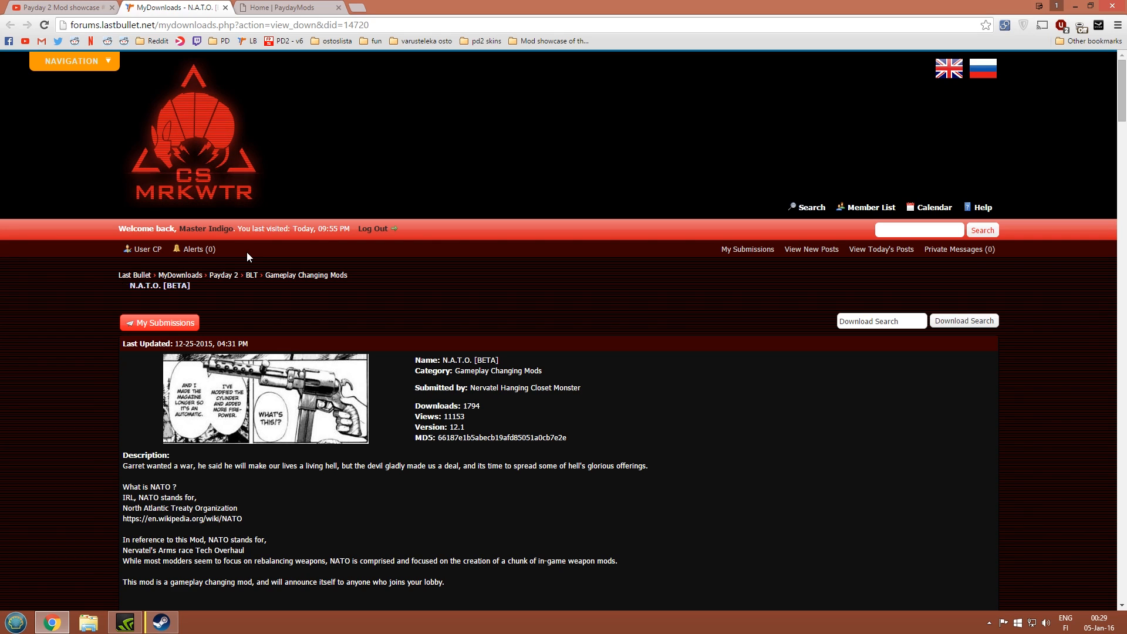
mouse_move(205, 246)
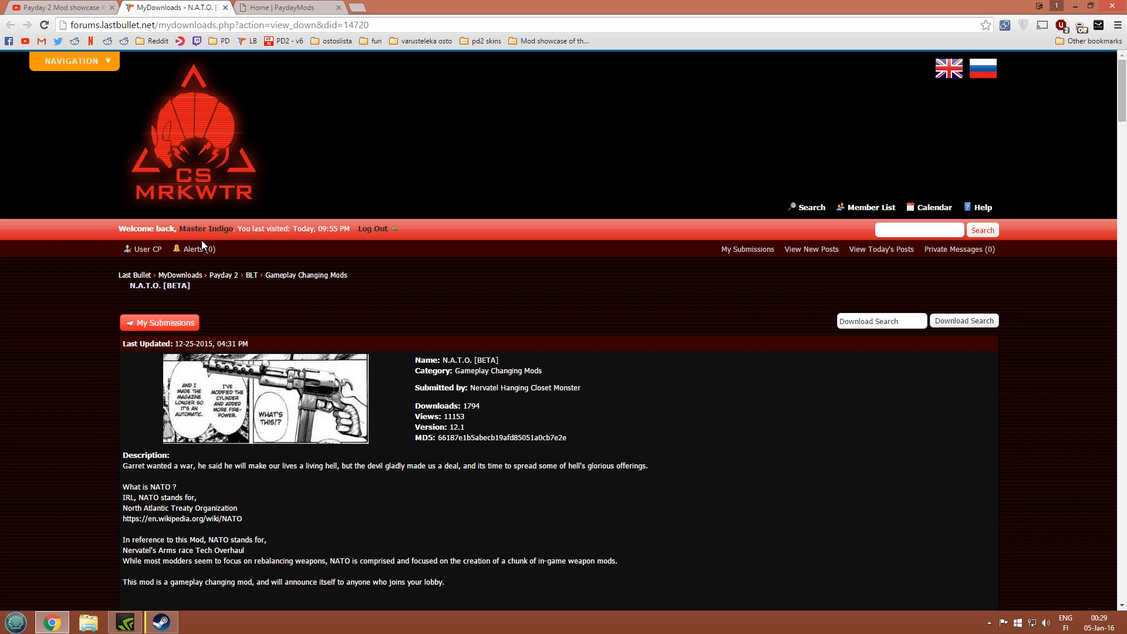
scroll("down", 3)
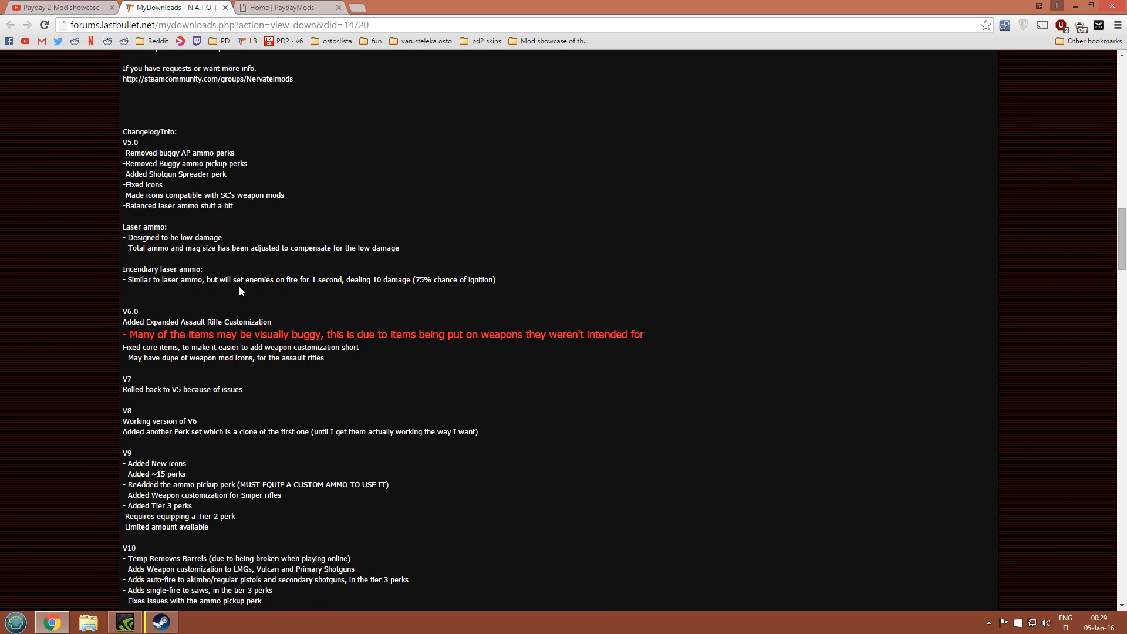
scroll("down", 3)
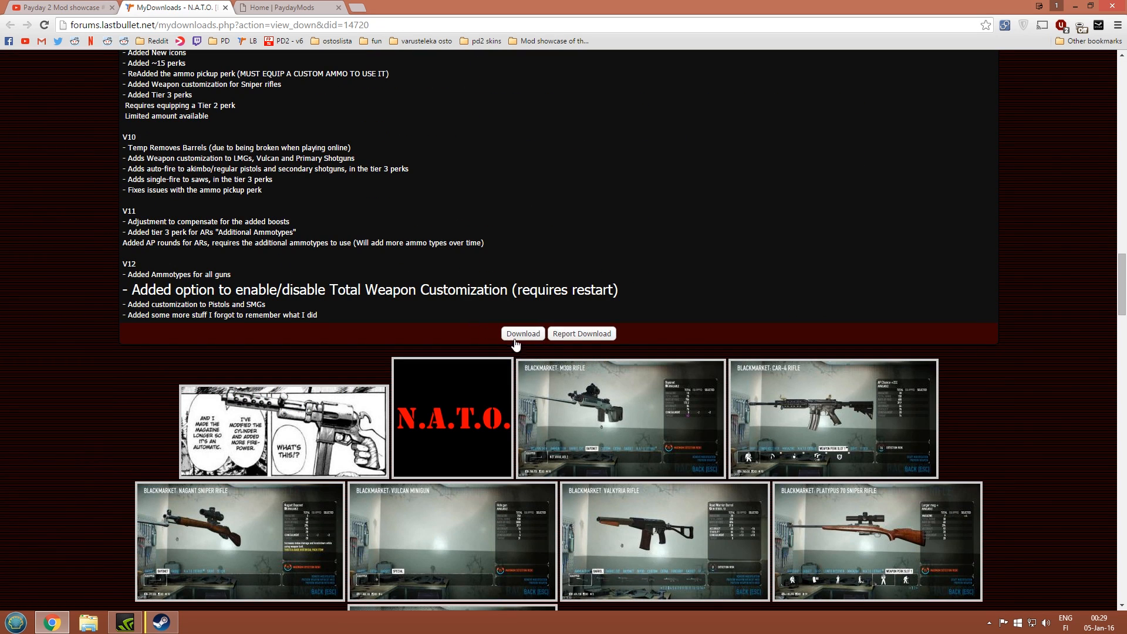
left_click(524, 333)
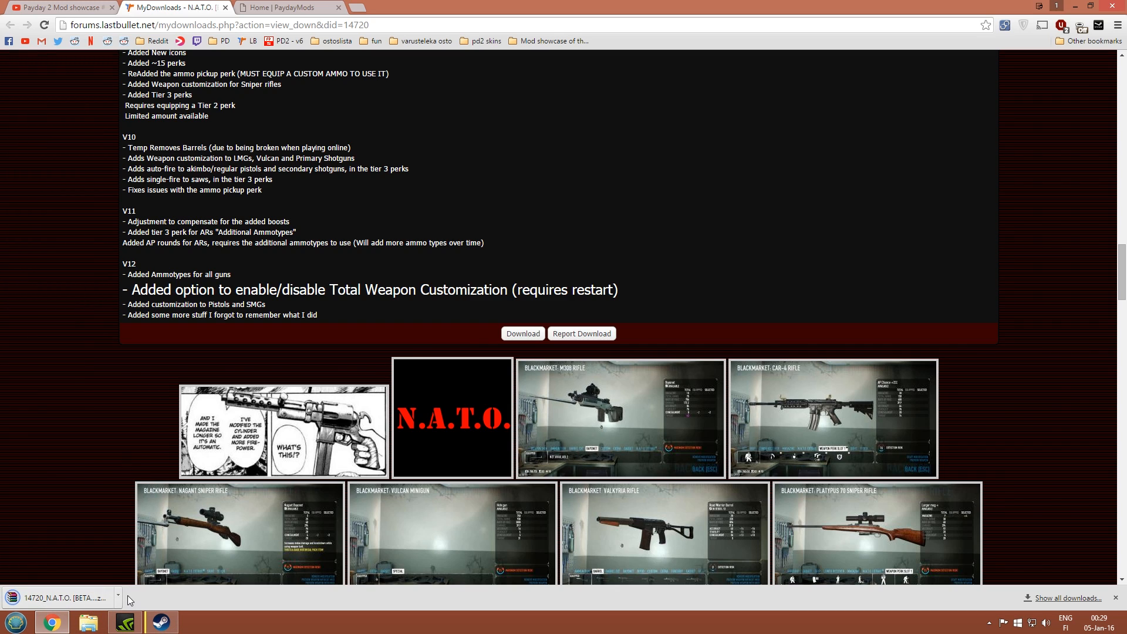
mouse_move(244, 461)
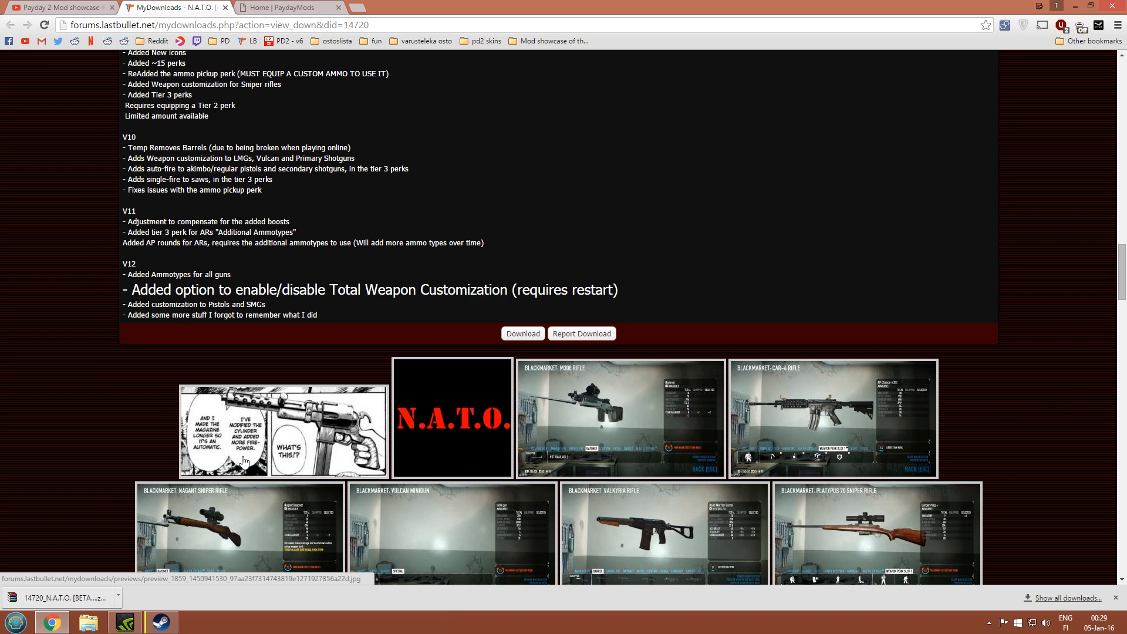
mouse_move(139, 582)
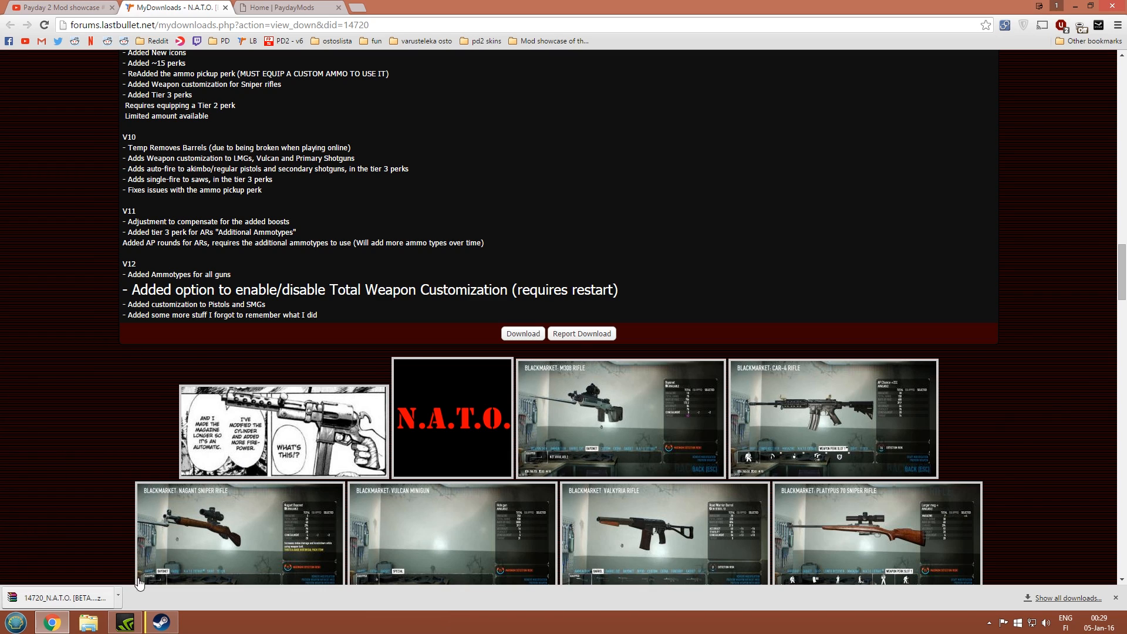
mouse_move(376, 14)
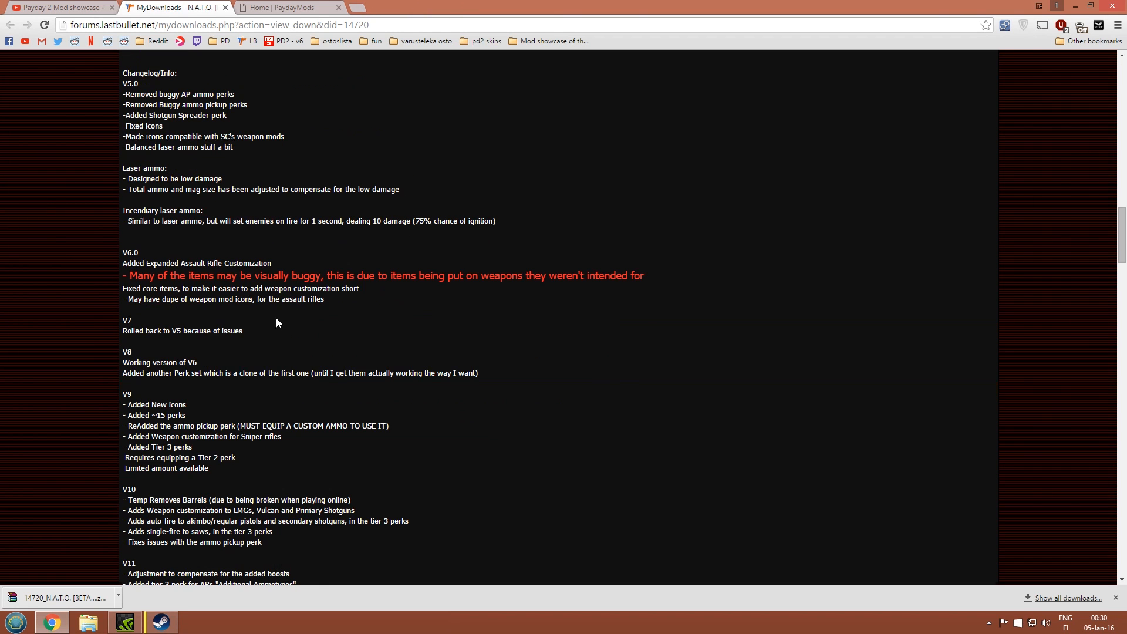
Review the install notes and switch over to the PaydayMods site.
scroll("down", 3)
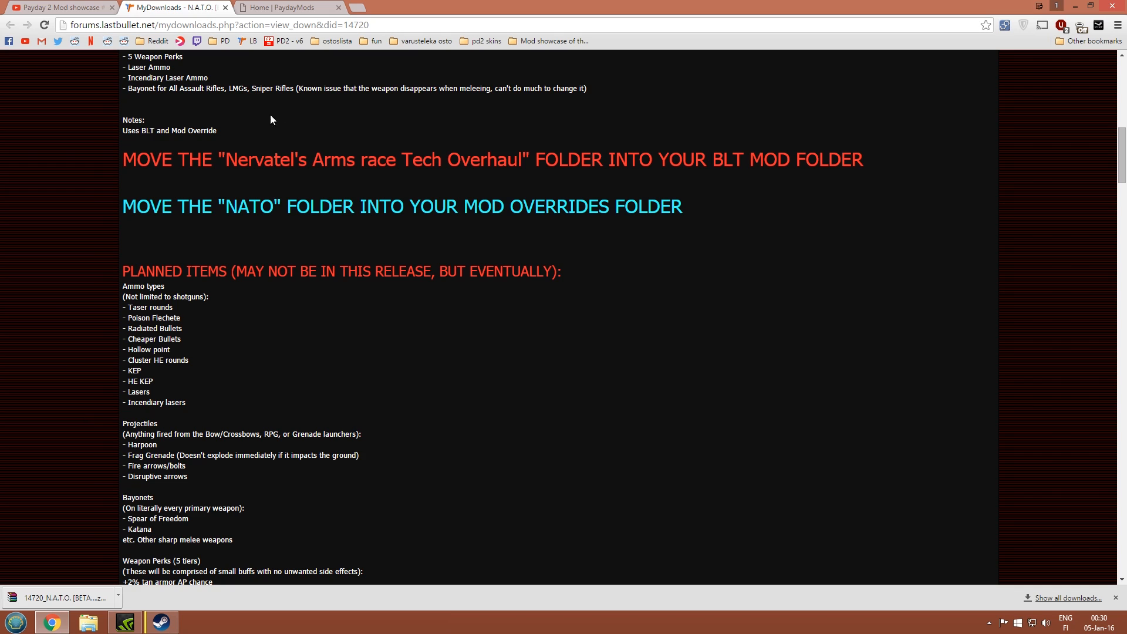
left_click(294, 7)
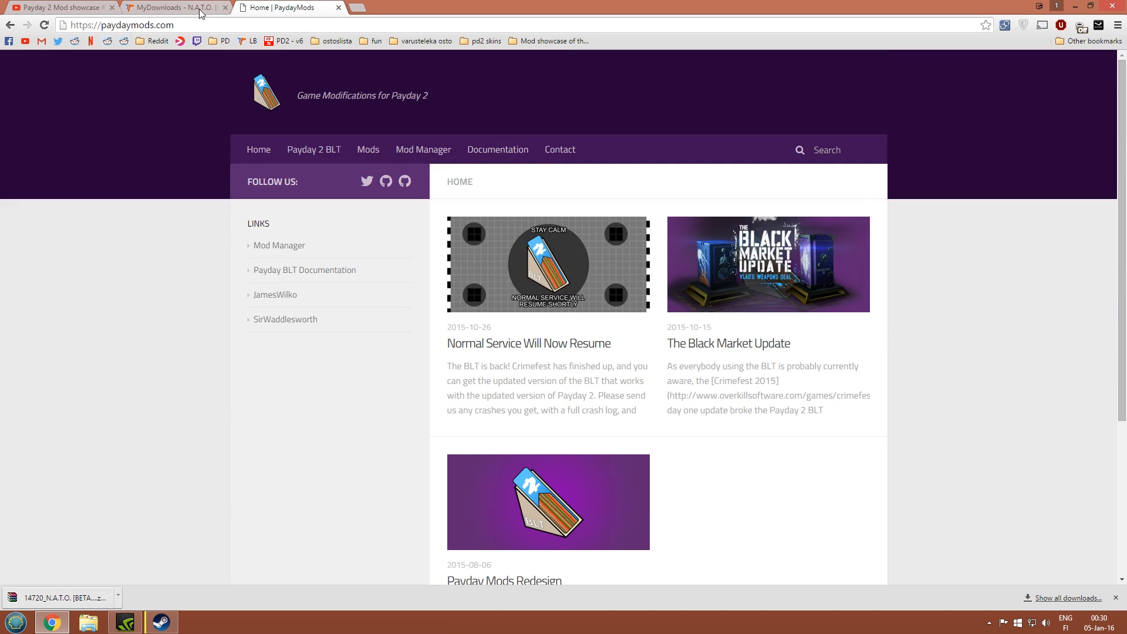
mouse_move(161, 219)
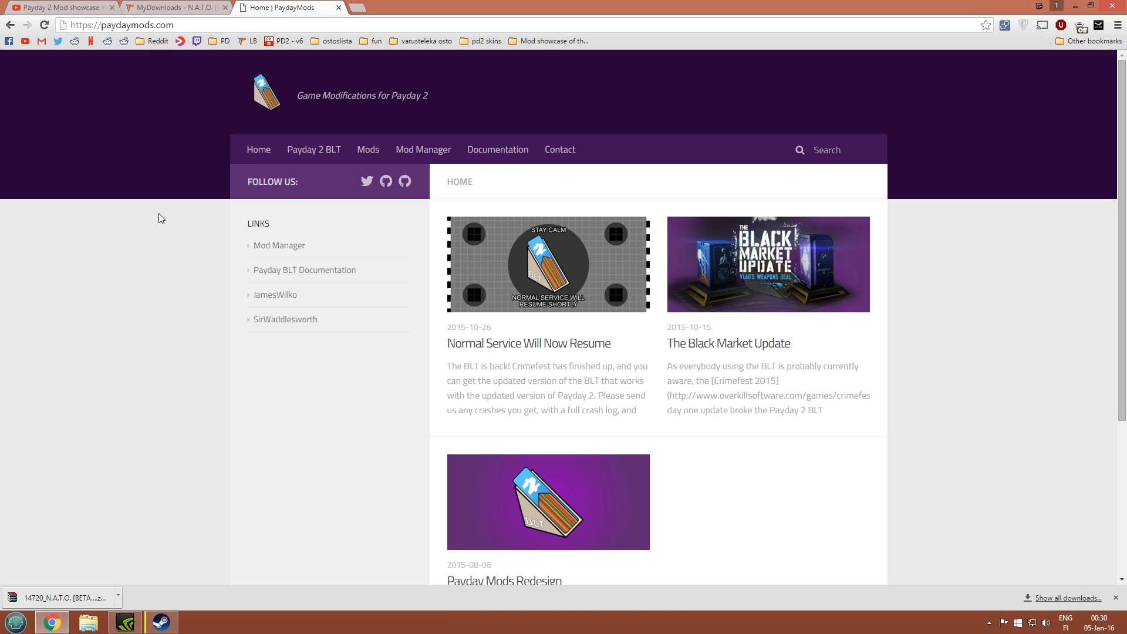
mouse_move(273, 275)
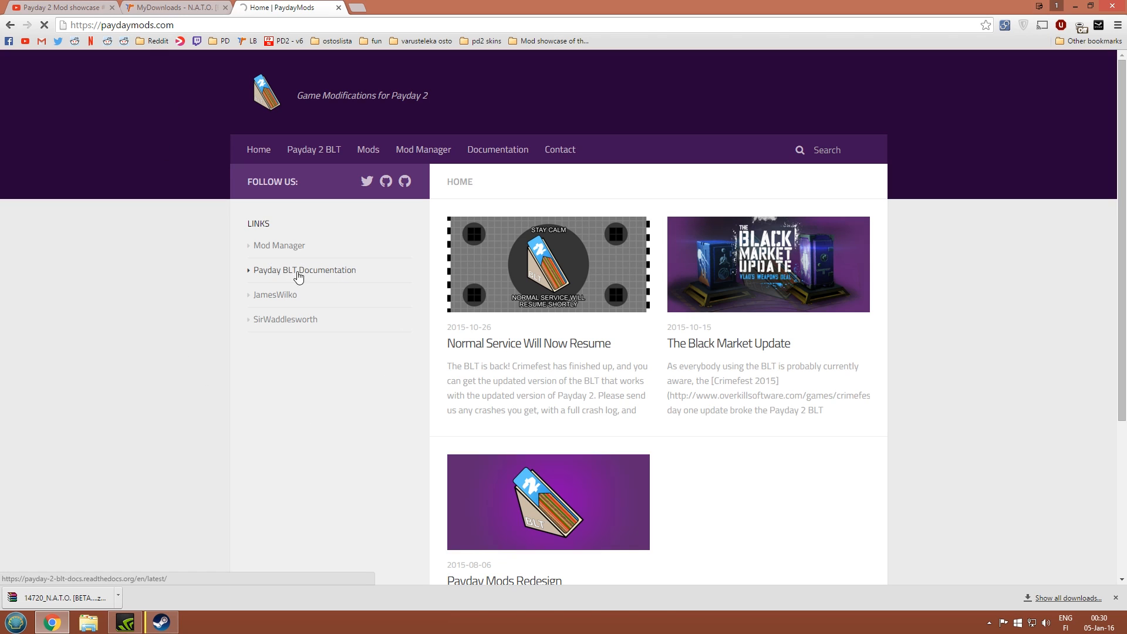
Download Payday2BLT_r11_r5.zip from the Payday 2 BLT page, then bring up Steam.
left_click(312, 150)
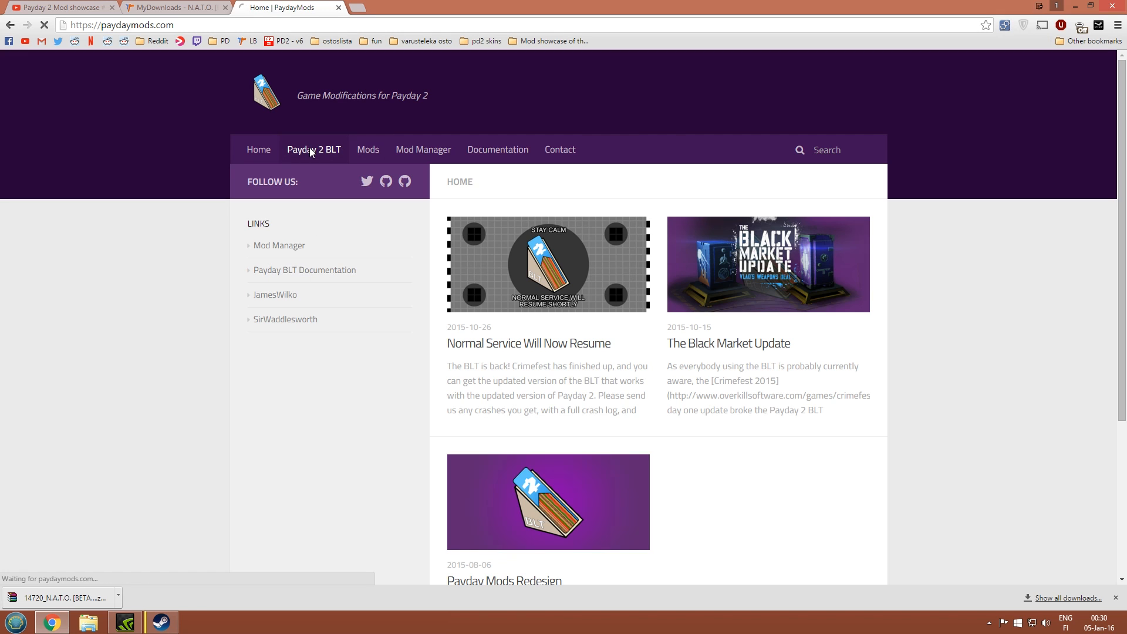
left_click(314, 149)
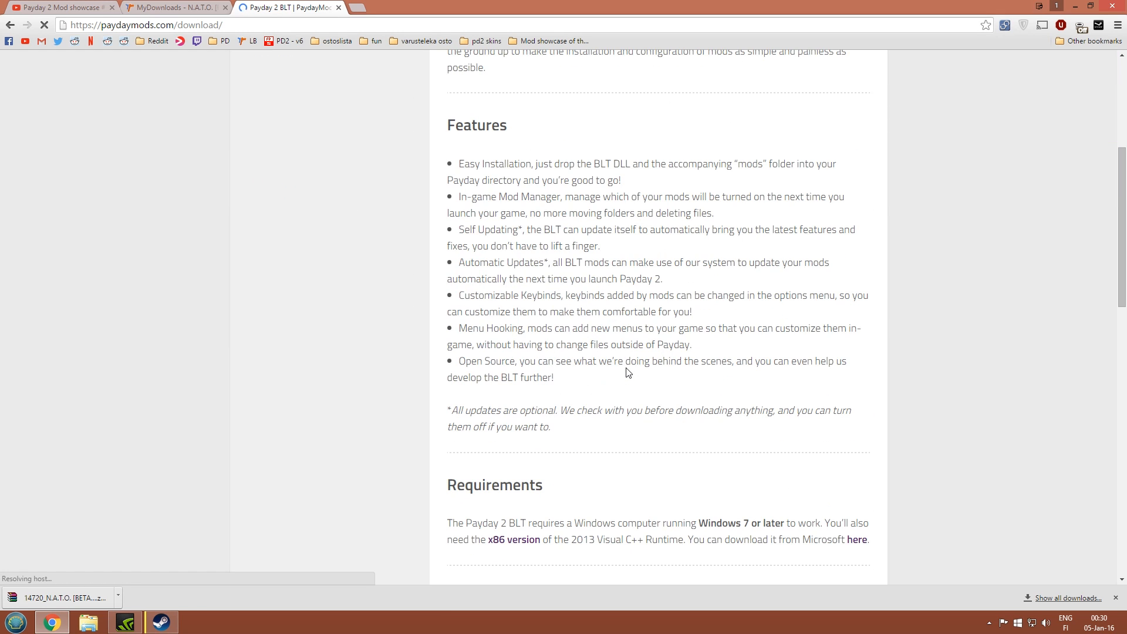
scroll("down", 3)
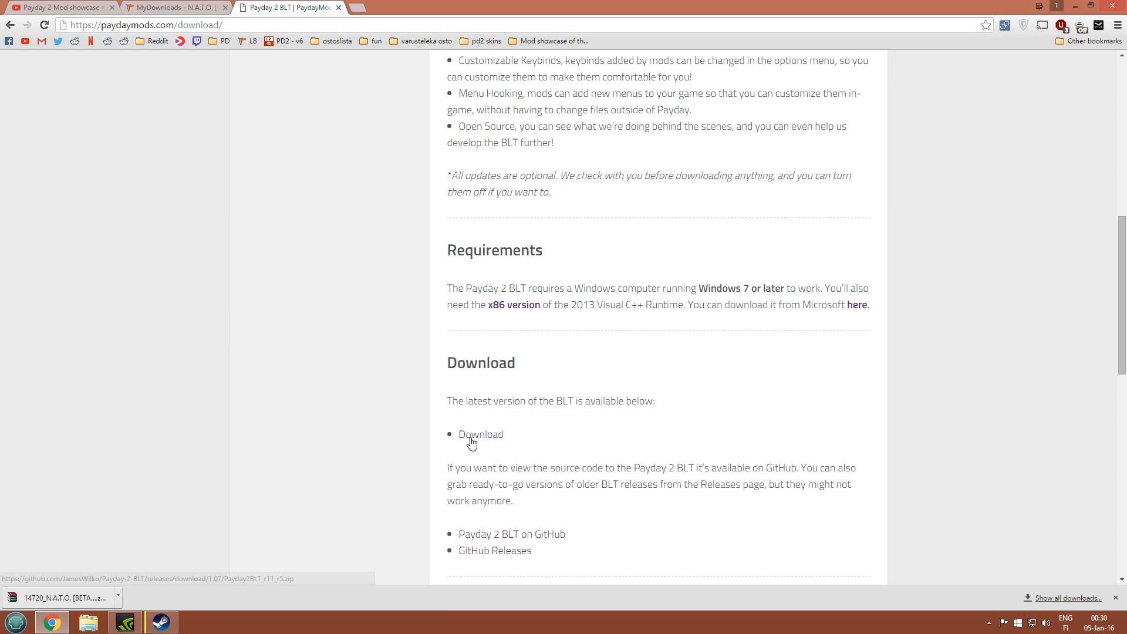
left_click(480, 435)
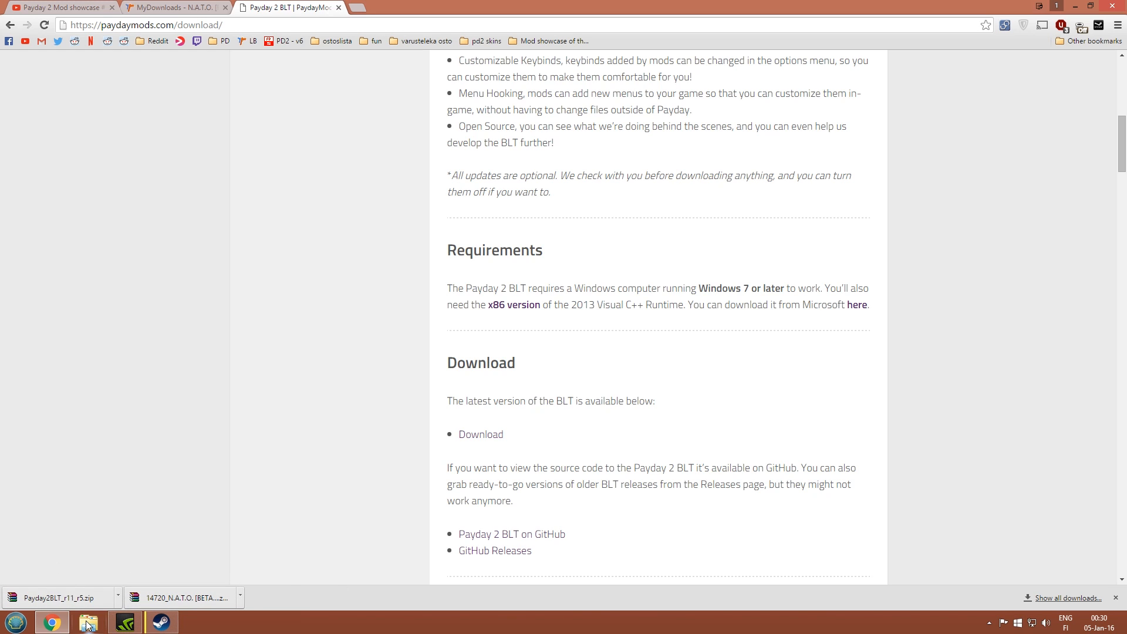
left_click(155, 622)
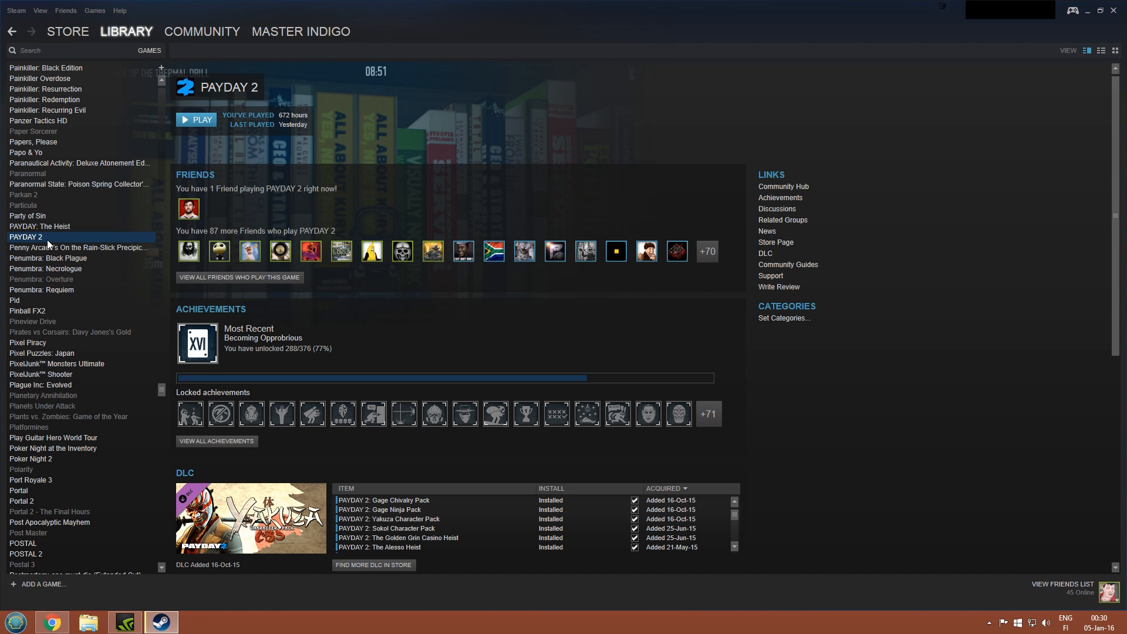
Browse PAYDAY 2's local game files from its Steam properties Local Files page.
right_click(26, 237)
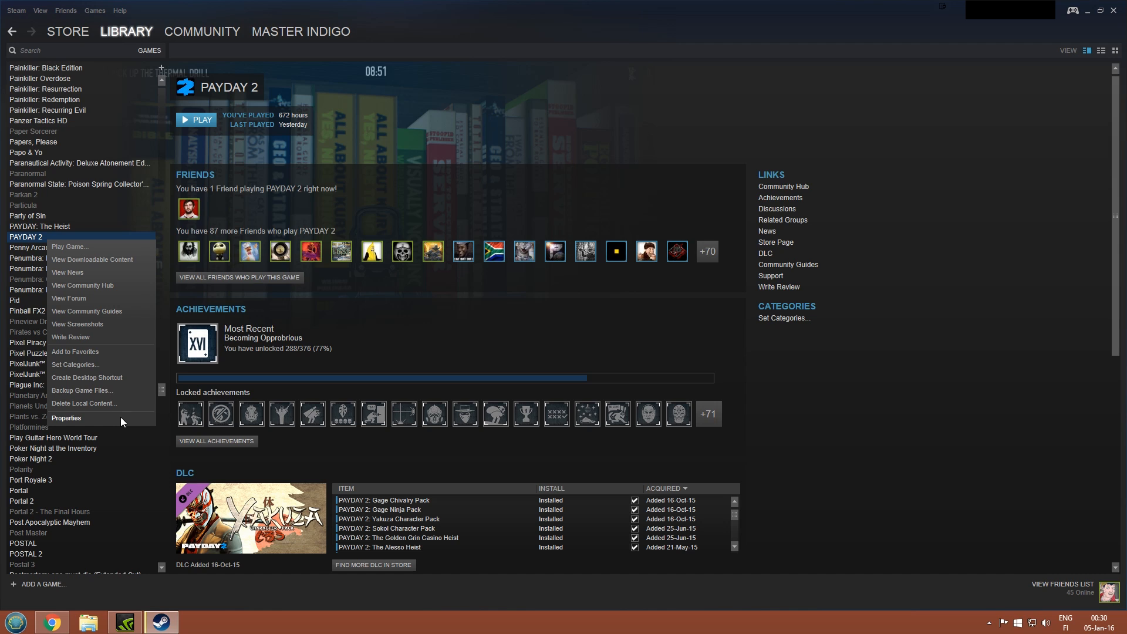
left_click(65, 418)
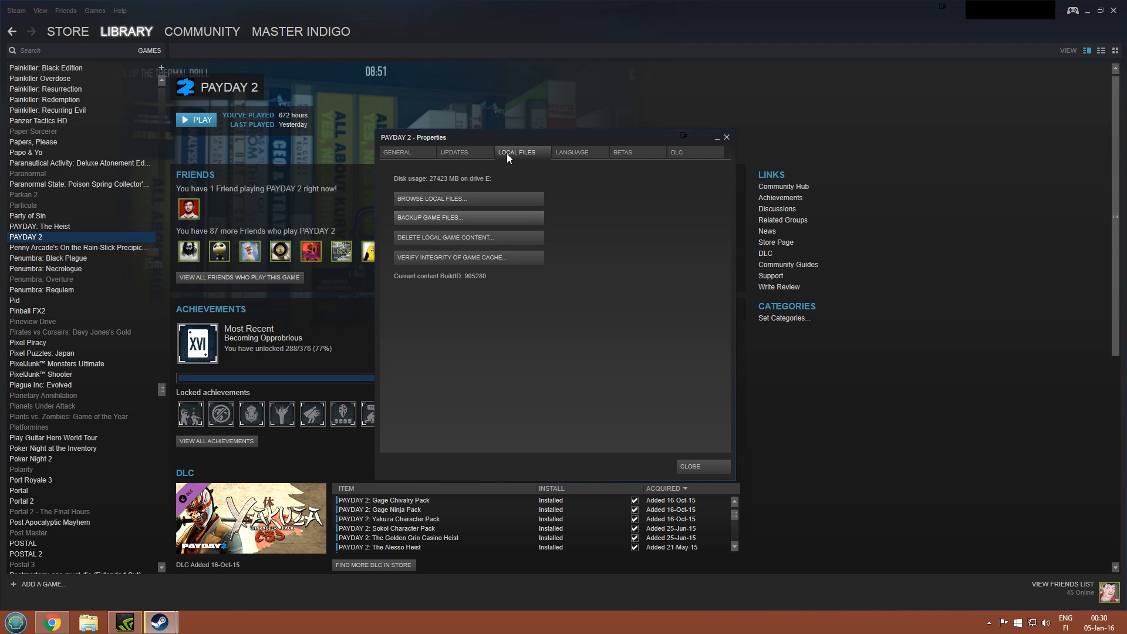
mouse_move(440, 201)
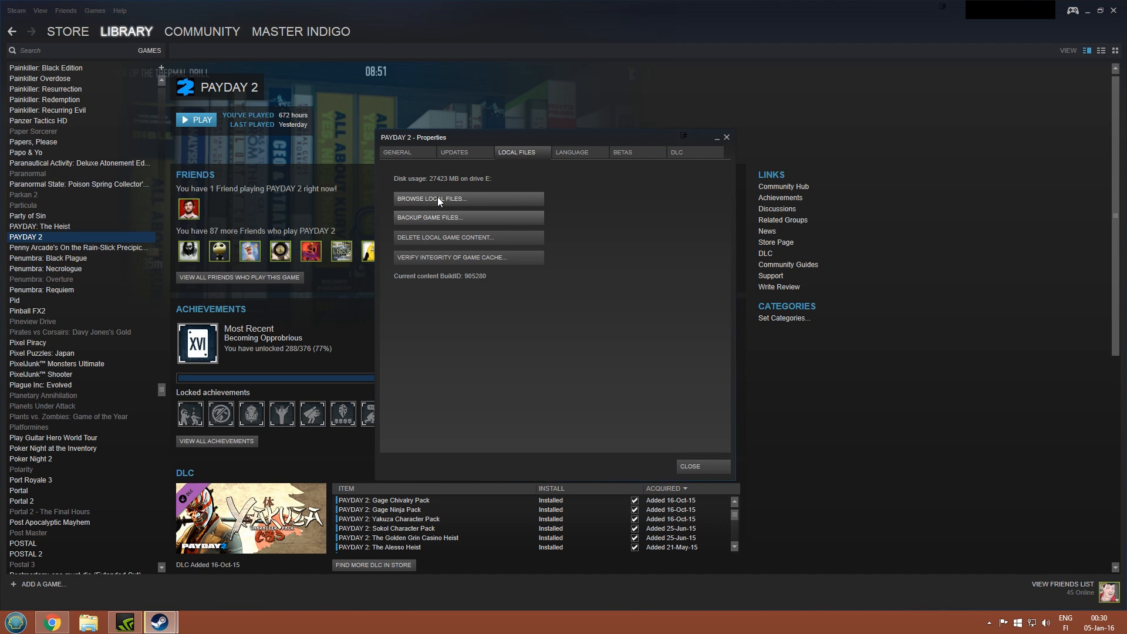
mouse_move(402, 189)
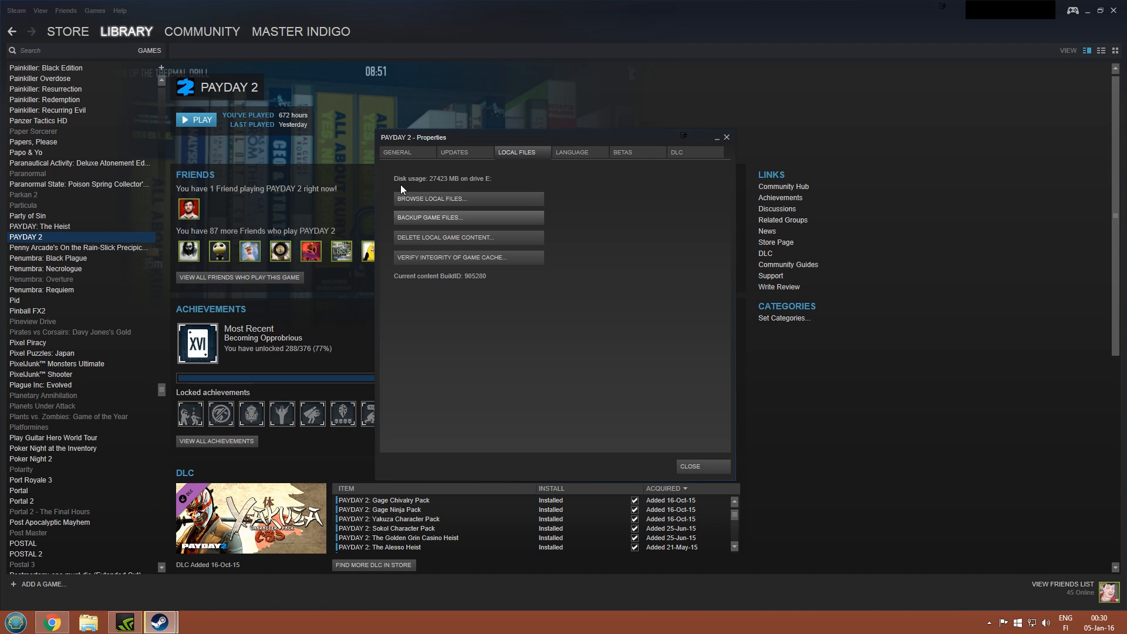
mouse_move(725, 155)
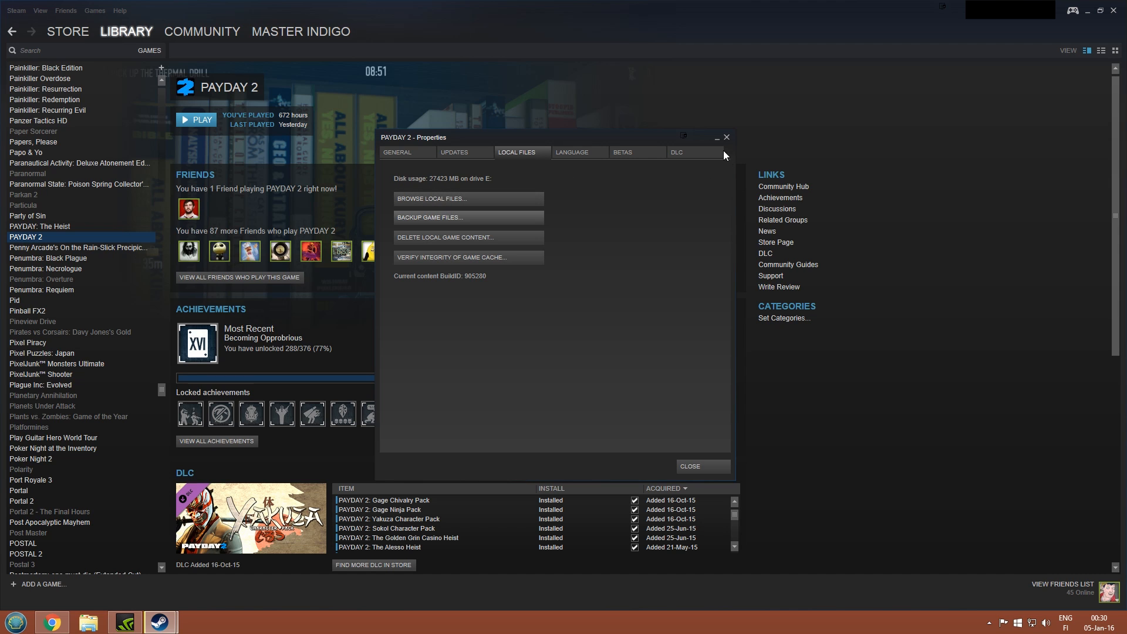
right_click(26, 237)
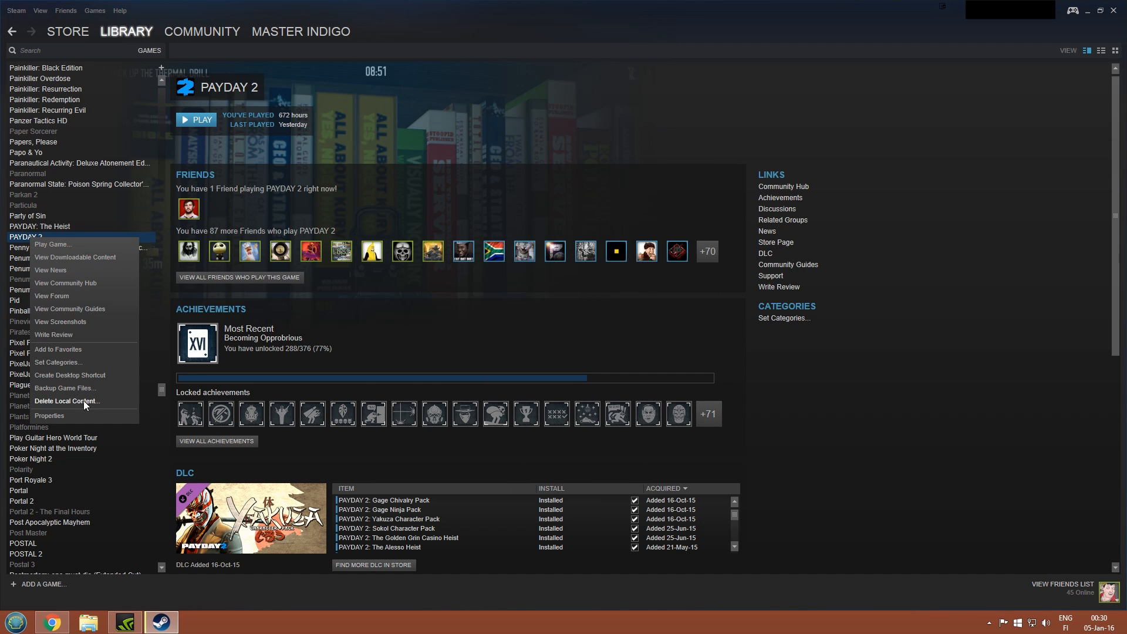
left_click(50, 416)
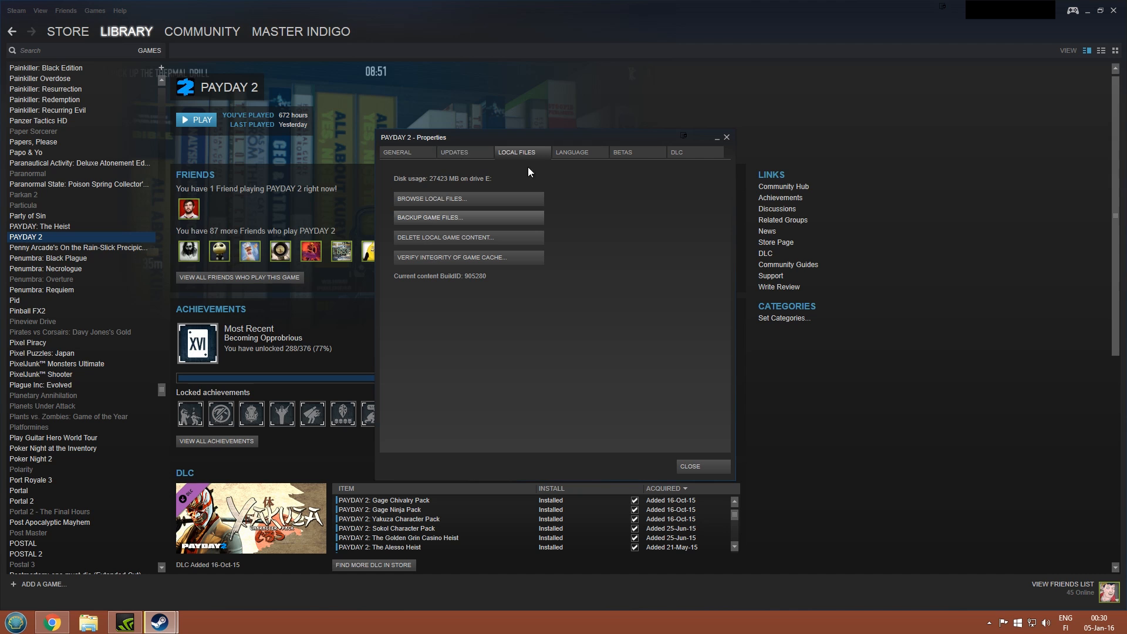
mouse_move(422, 205)
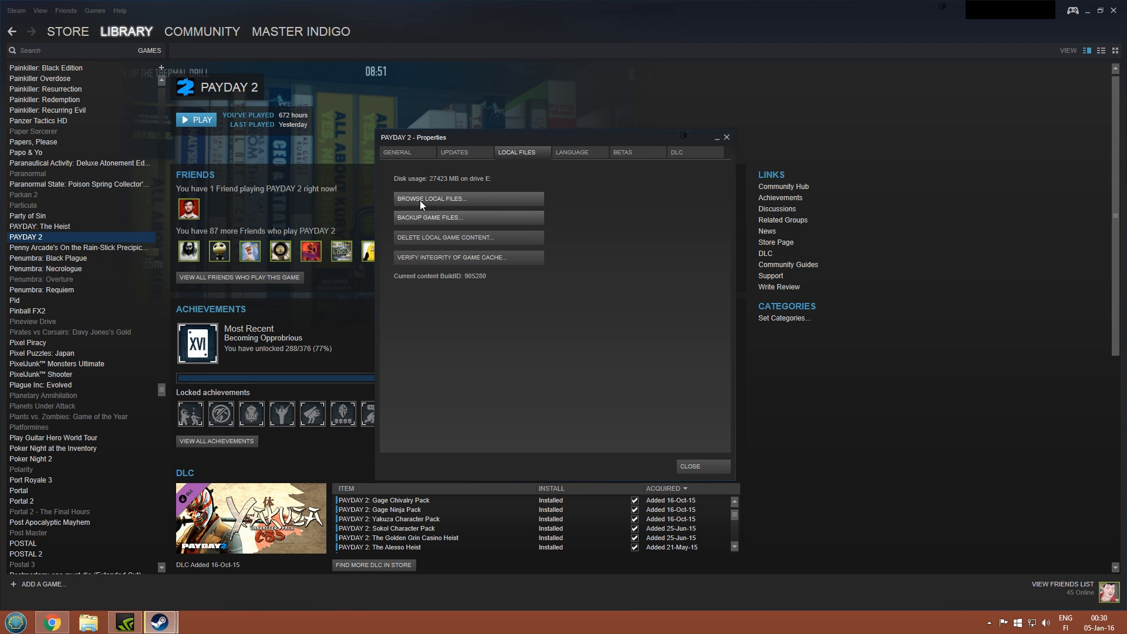
left_click(423, 199)
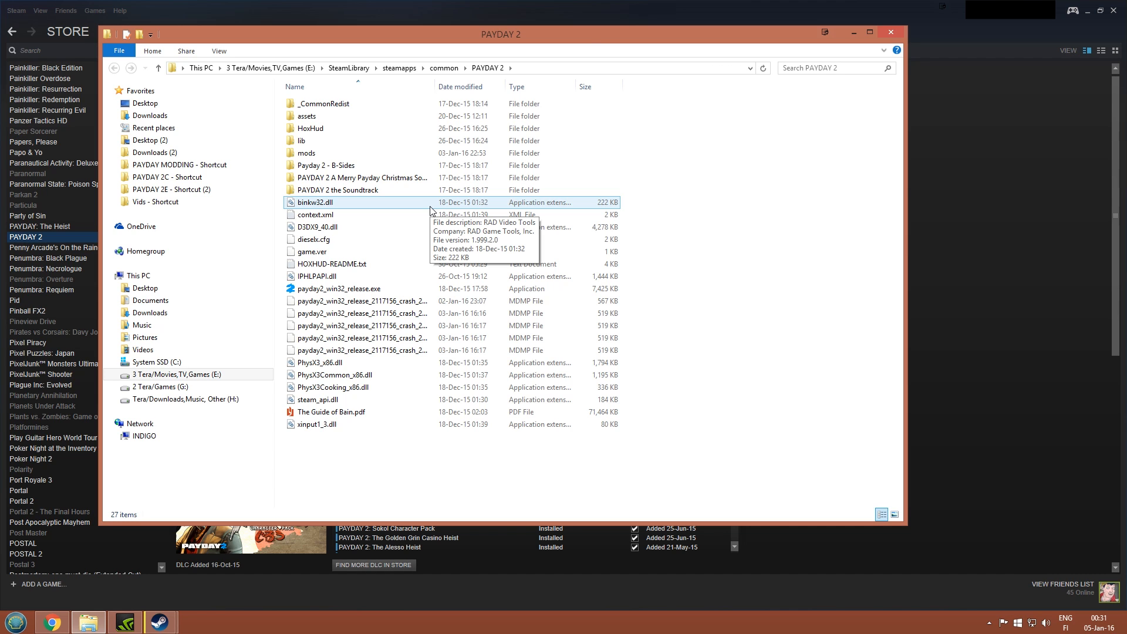
Go to the PAYDAY 2 folder on the system drive in File Explorer.
key("ctrl+a")
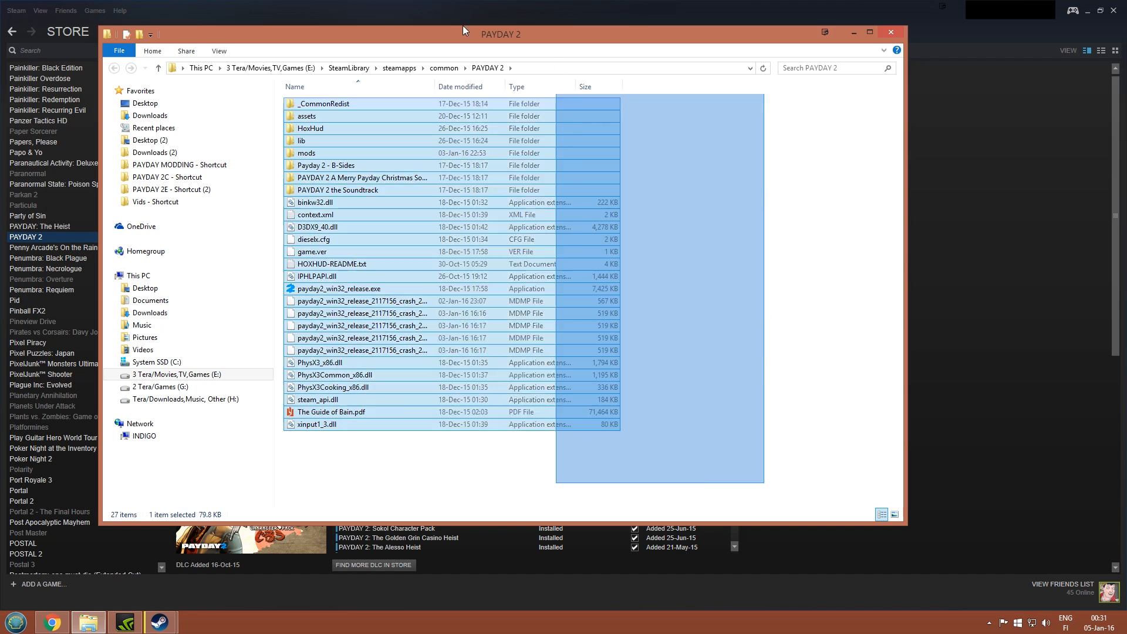
left_click(316, 276)
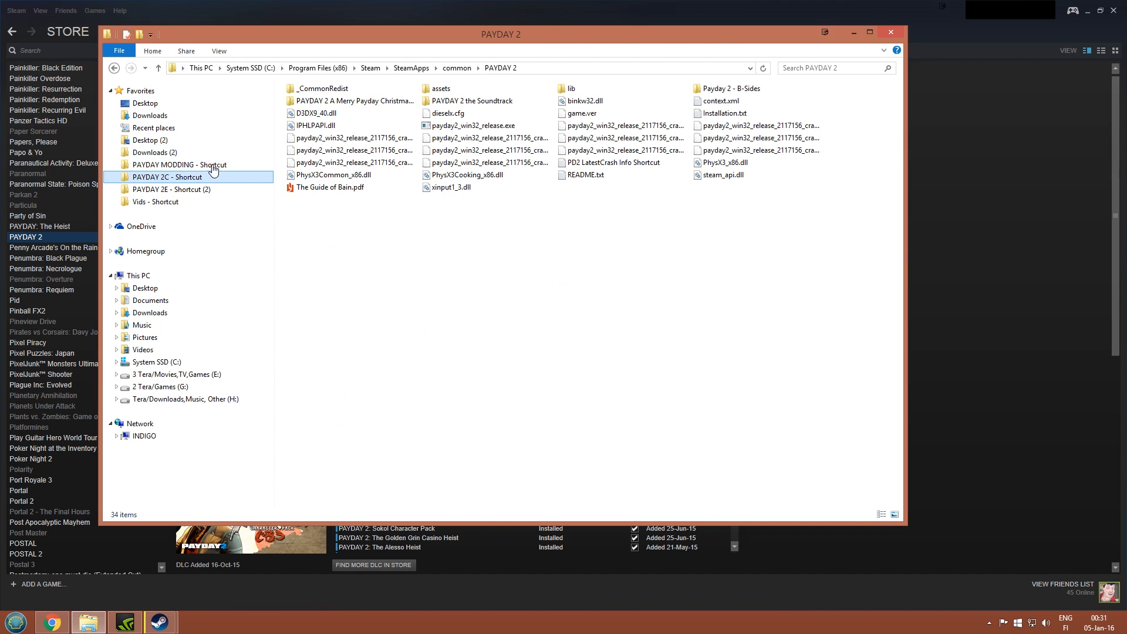
key("ctrl+a")
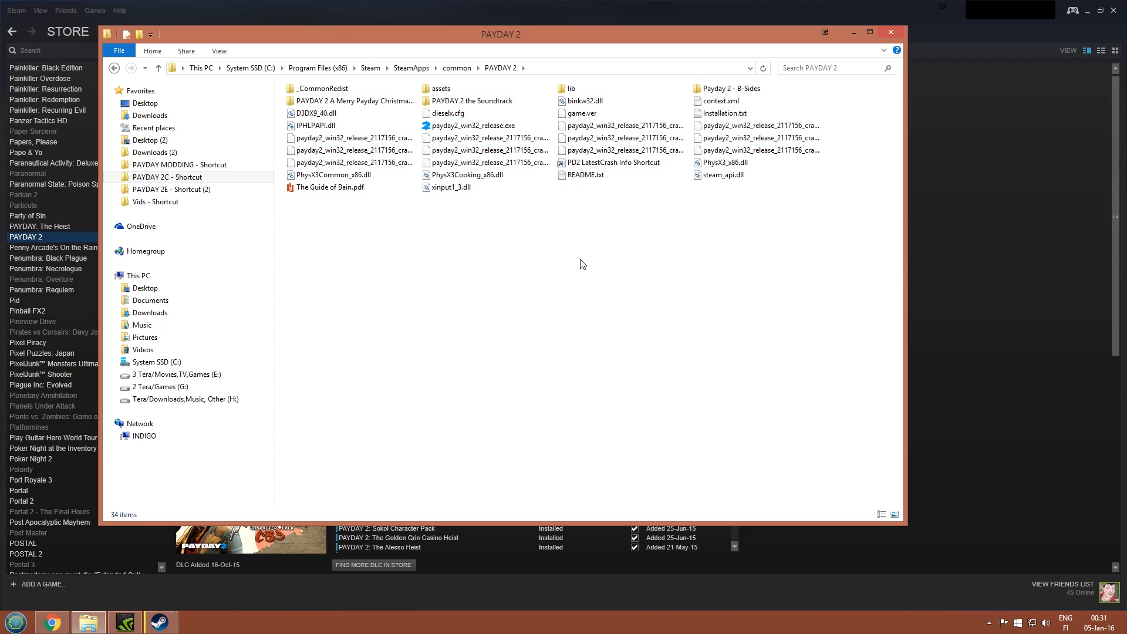
mouse_move(538, 242)
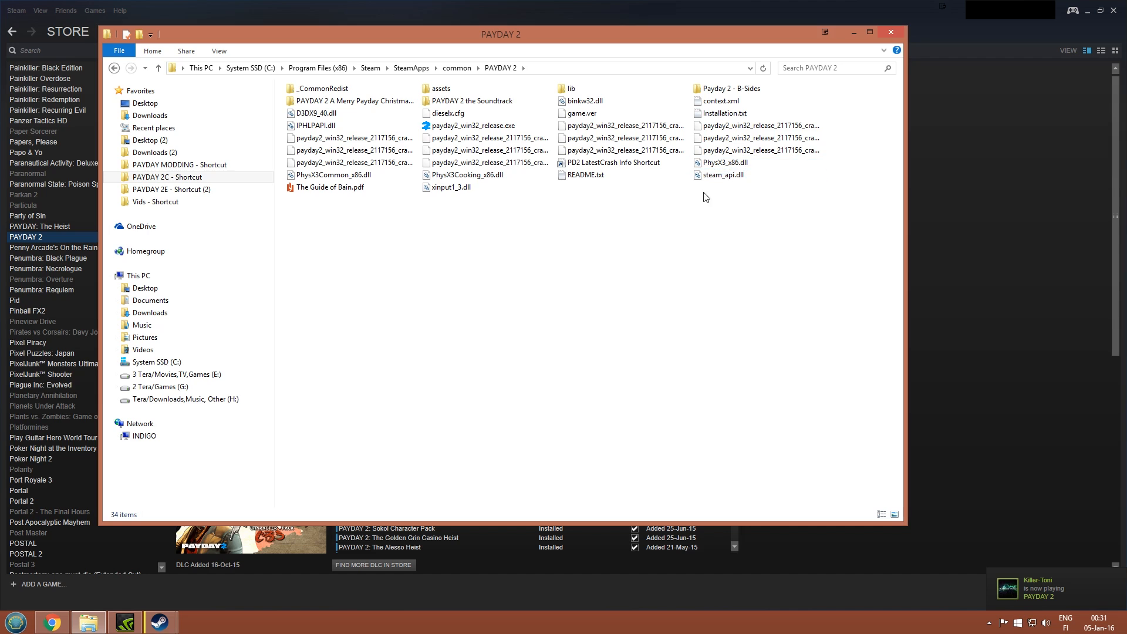
left_click(315, 125)
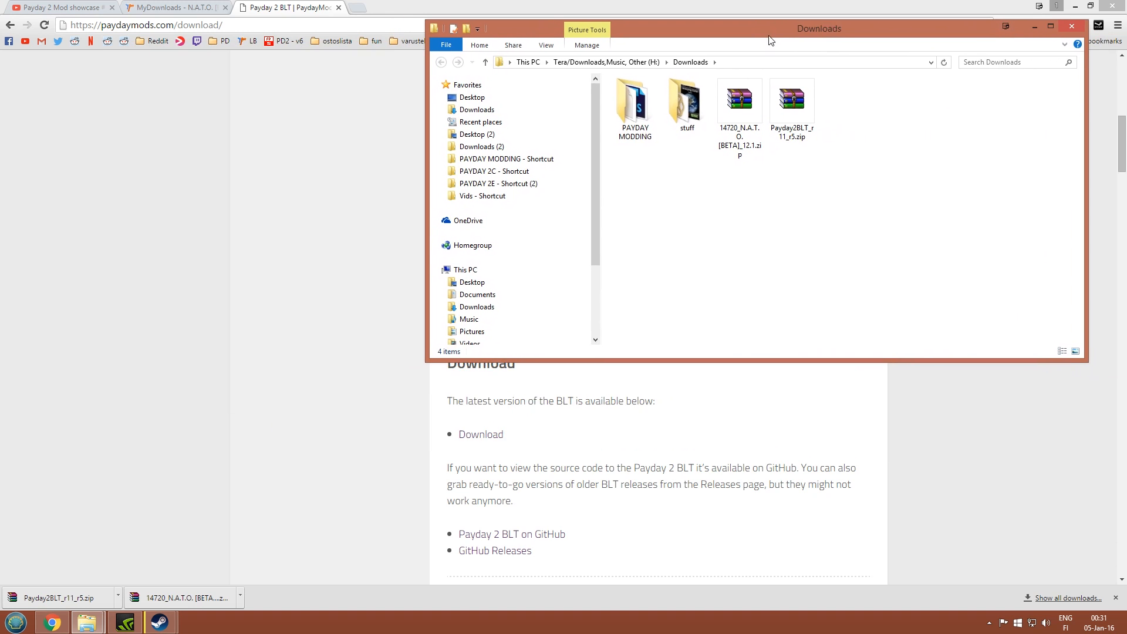
mouse_move(88, 620)
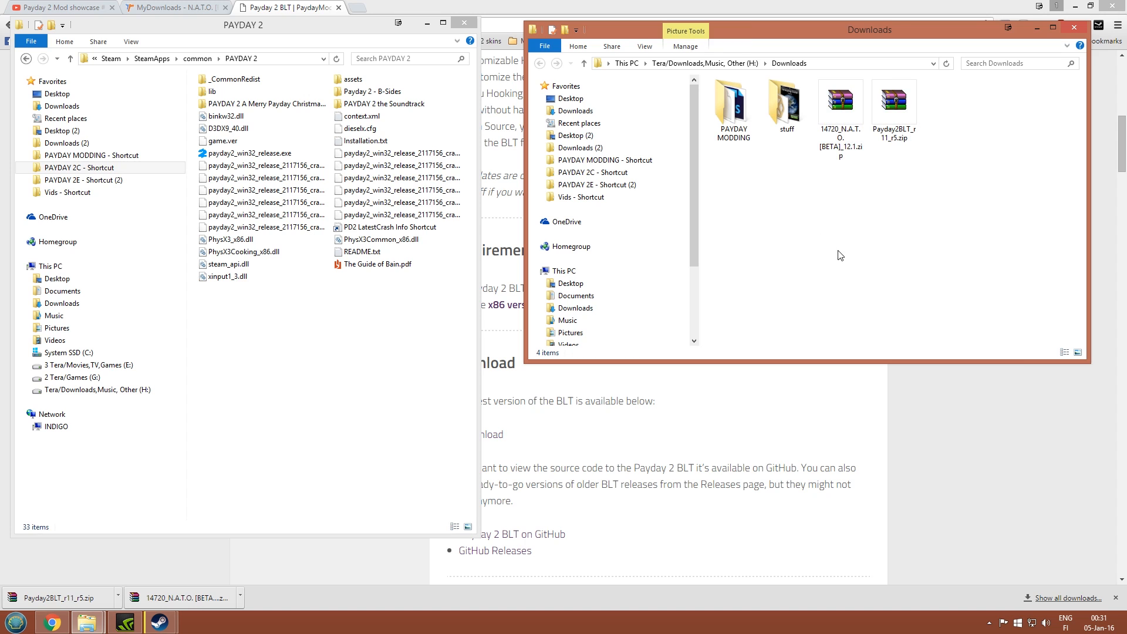
In the Downloads window beside it, select the N.A.T.O. and Payday2BLT archives.
double_click(841, 103)
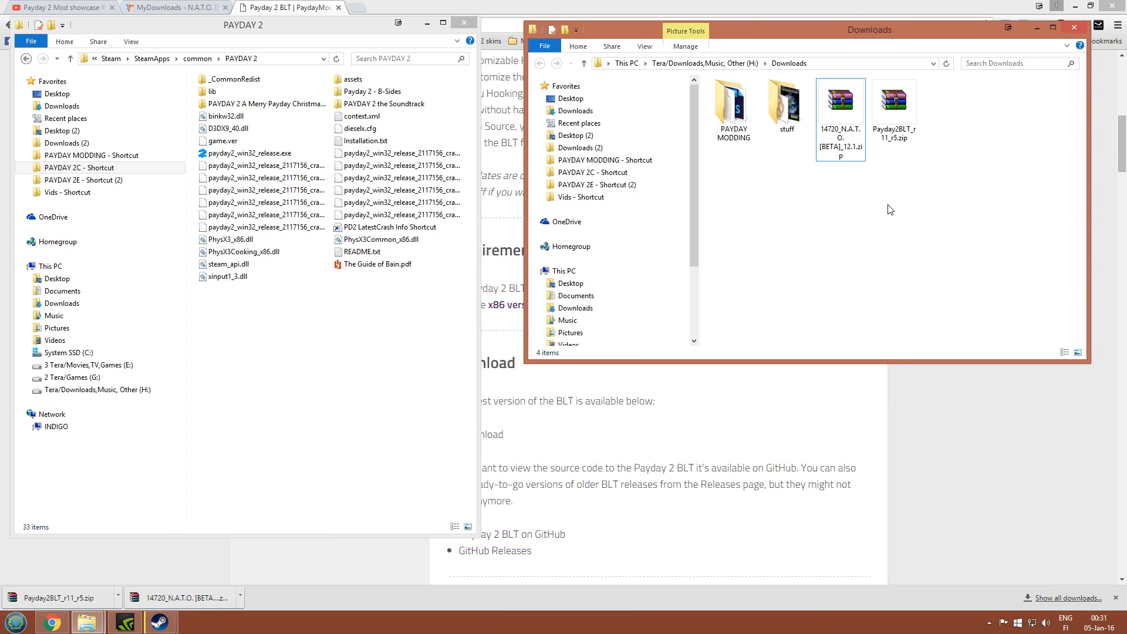
left_click(895, 104)
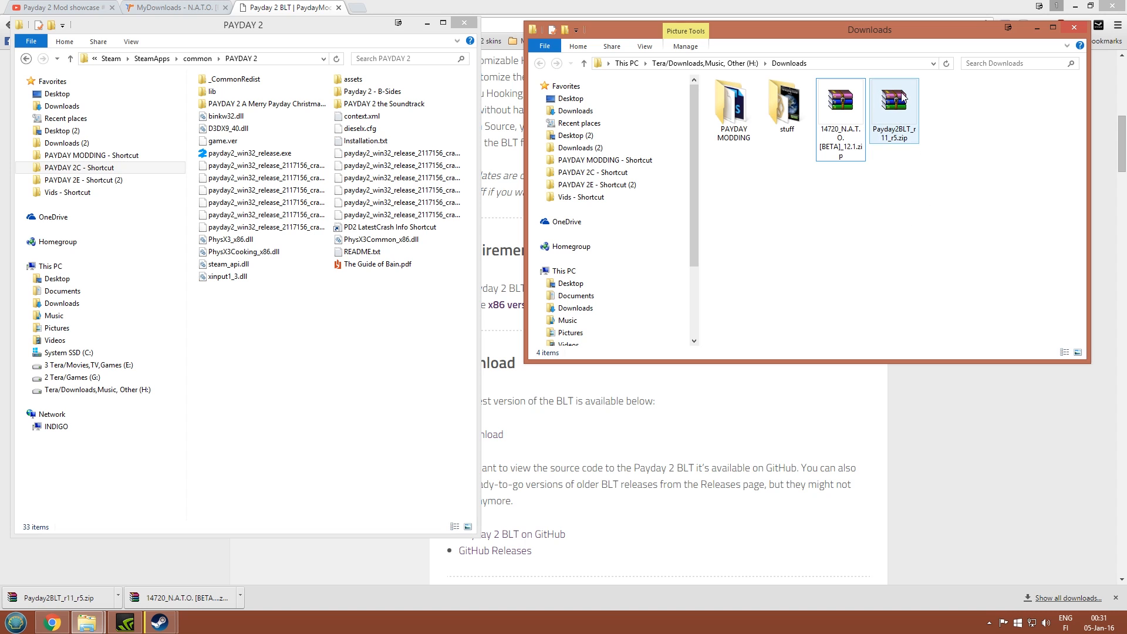
Copy the BLT archive's mods folder and IPHLPAPI.dll into the PAYDAY 2 folder, closing WinRAR.
double_click(895, 104)
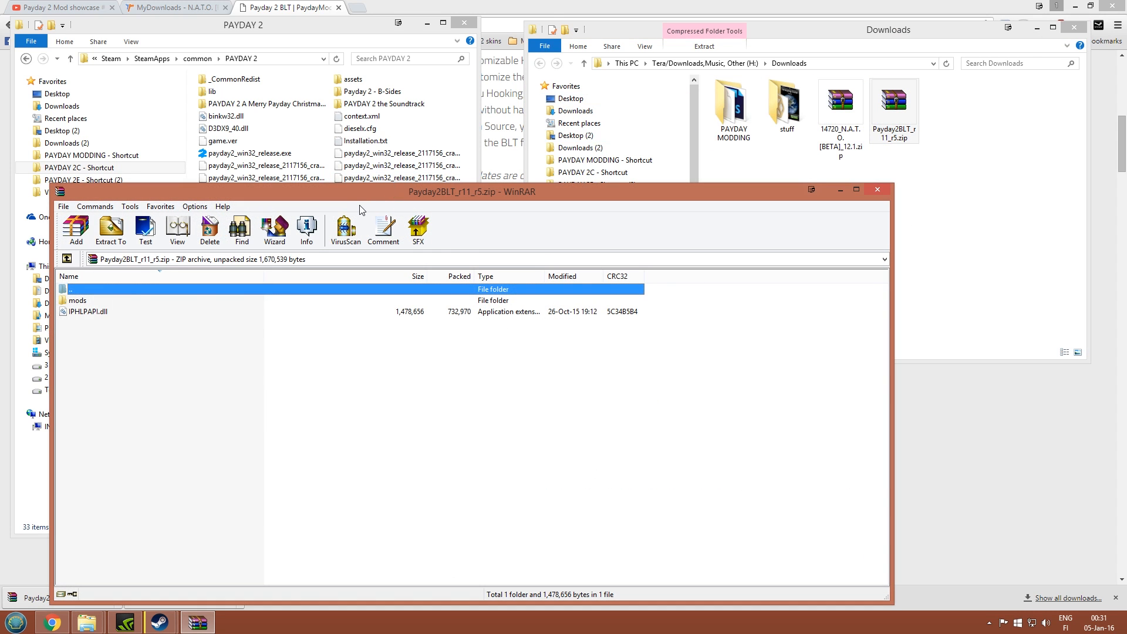
left_click_drag(471, 191, 666, 229)
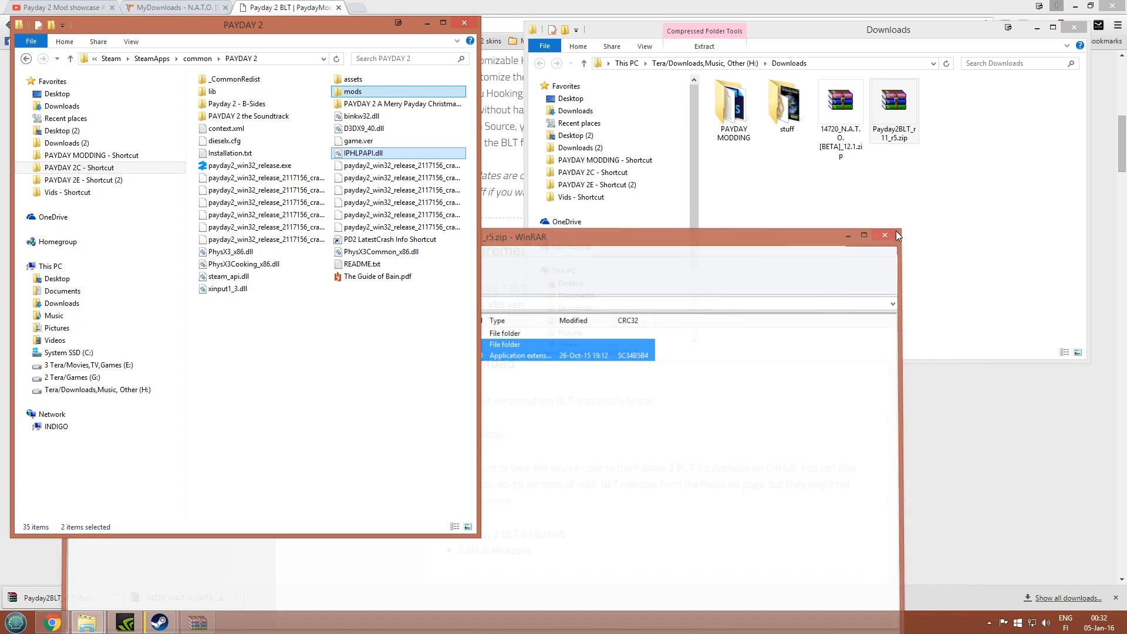
left_click(884, 235)
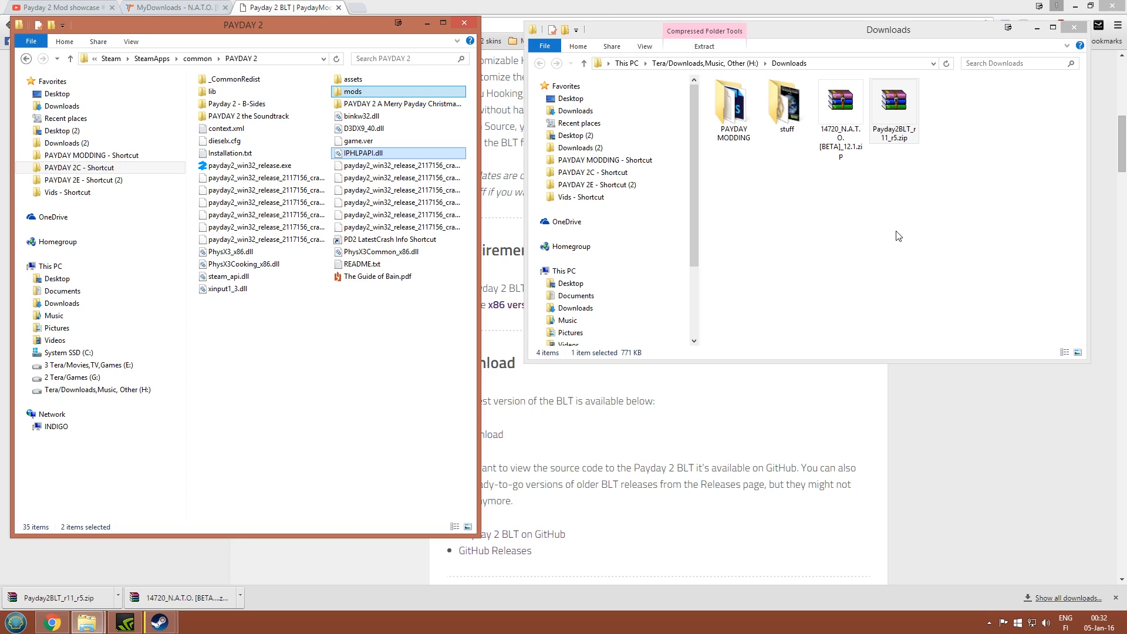
left_click(237, 103)
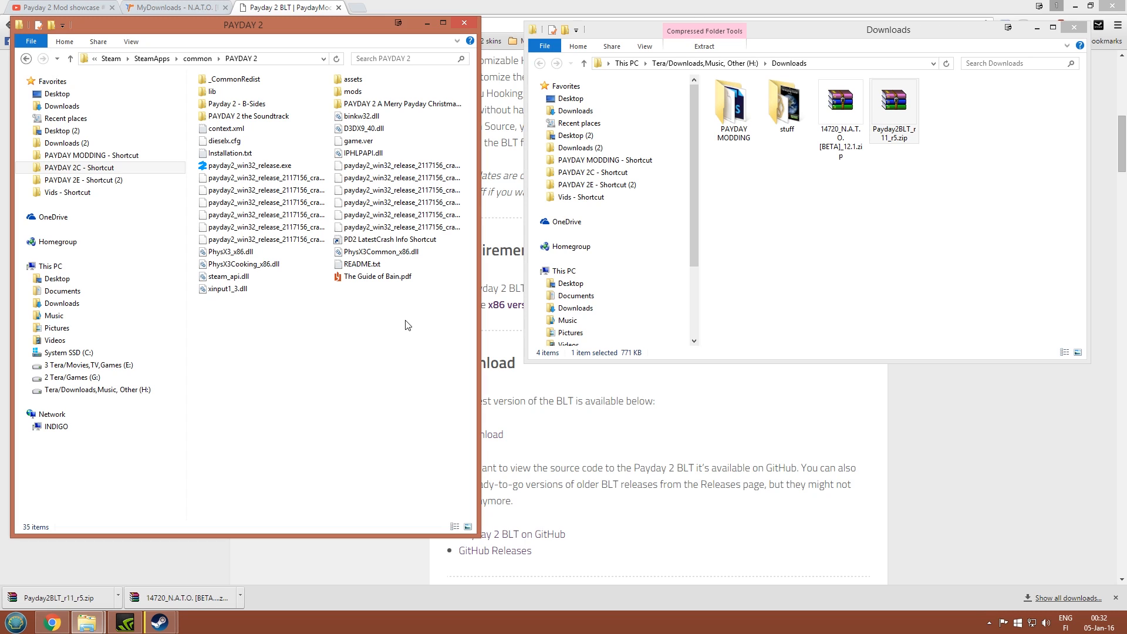
mouse_move(236, 426)
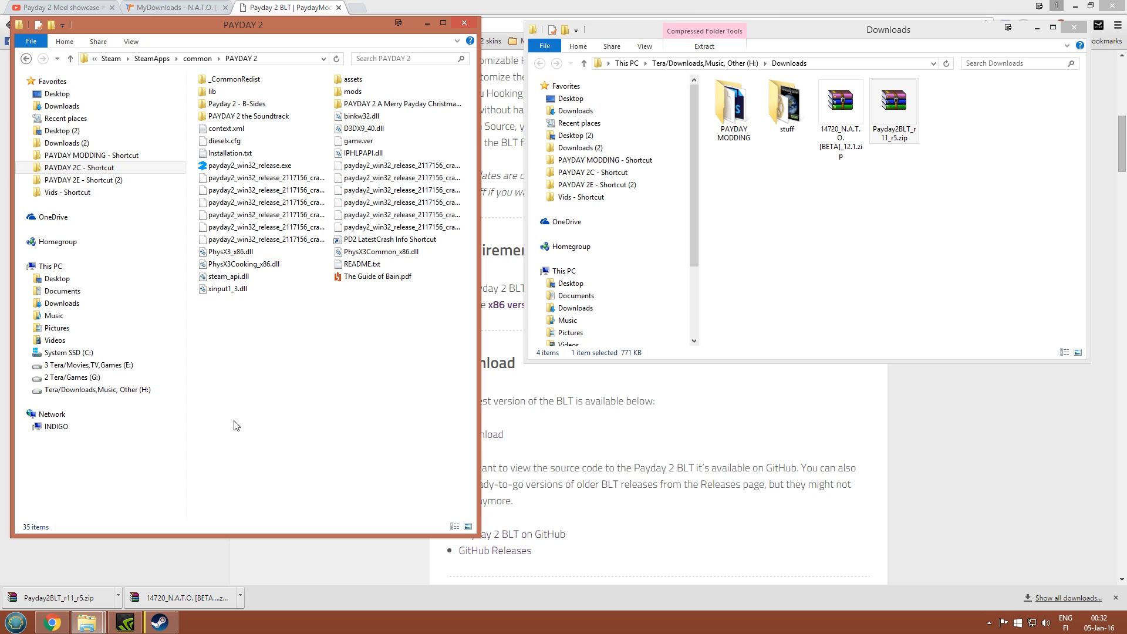
Look inside PAYDAY 2's assets folder.
left_click(354, 78)
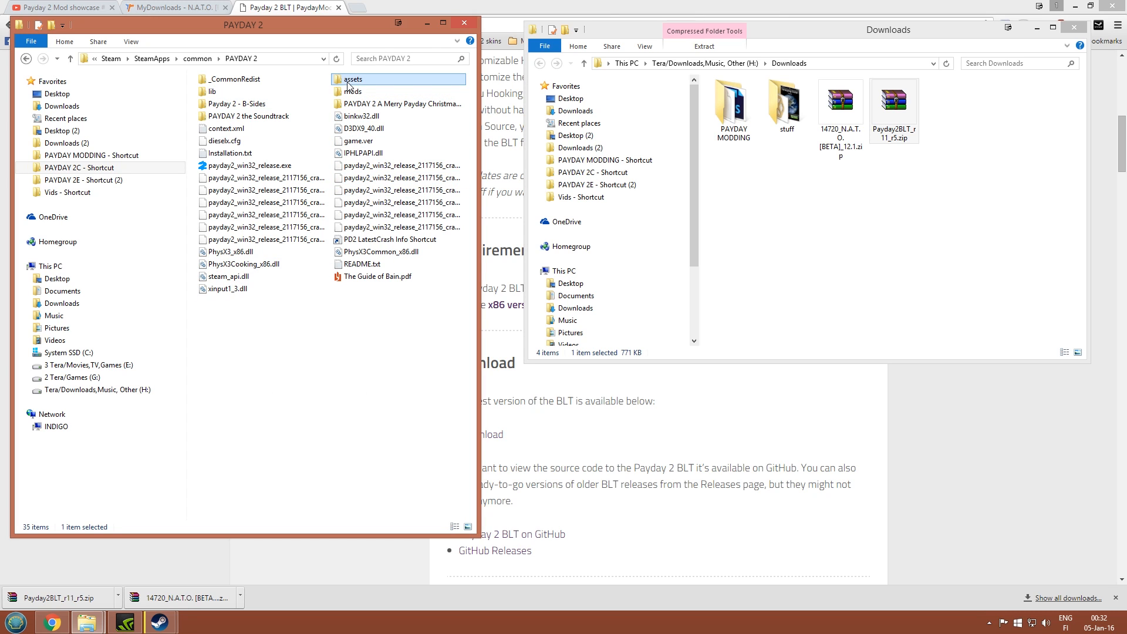
double_click(352, 79)
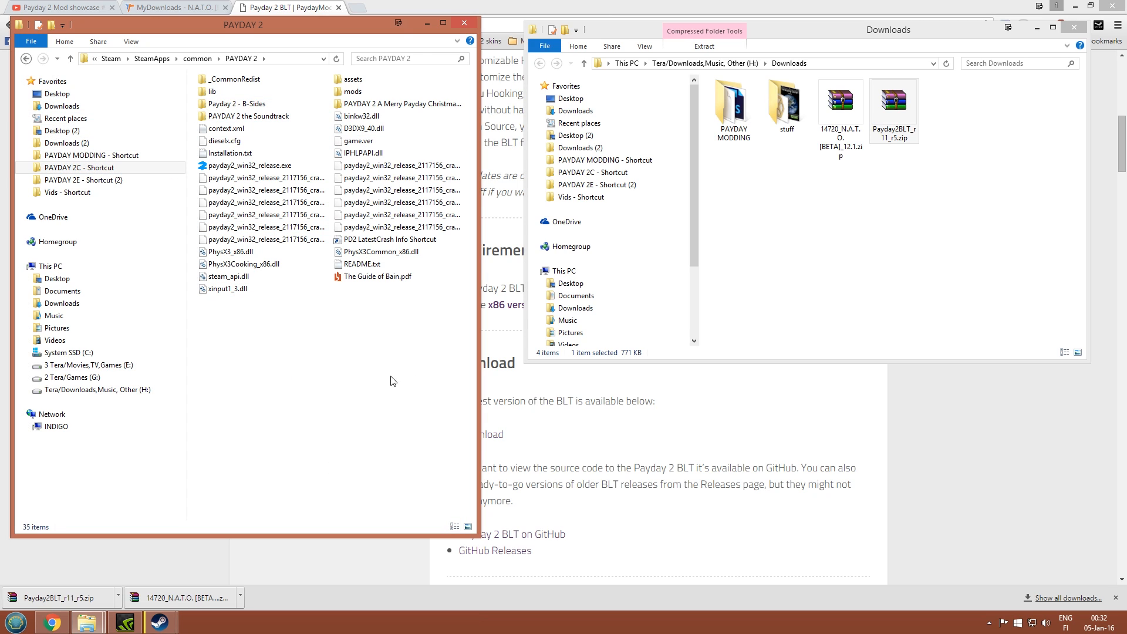
mouse_move(857, 264)
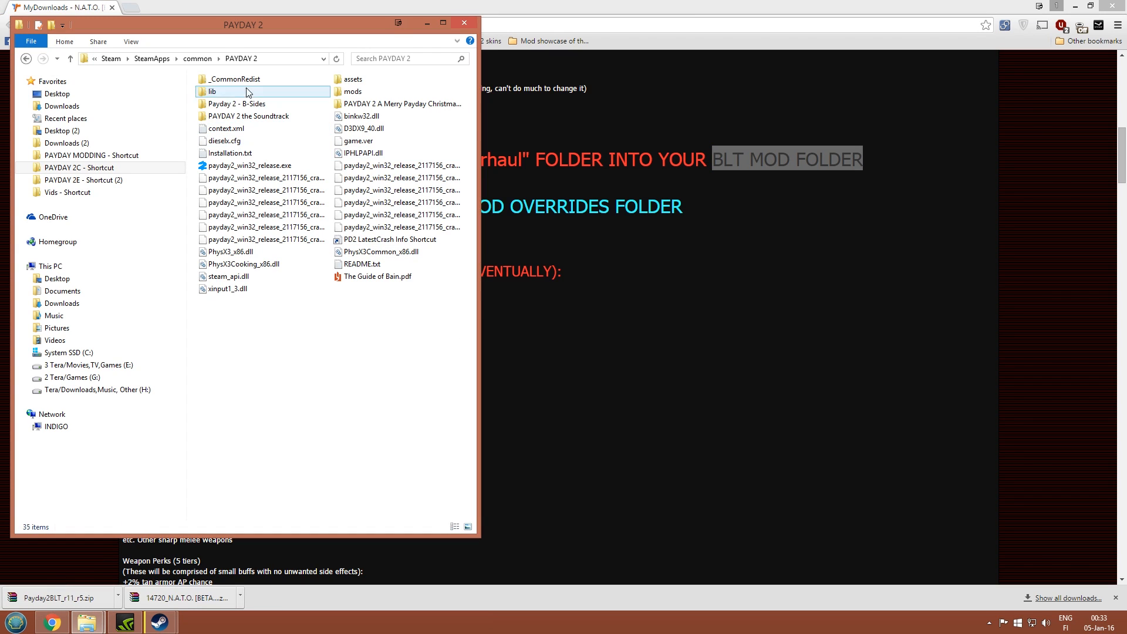
Check the mods folder, then launch the downloaded N.A.T.O. archive.
left_click(355, 91)
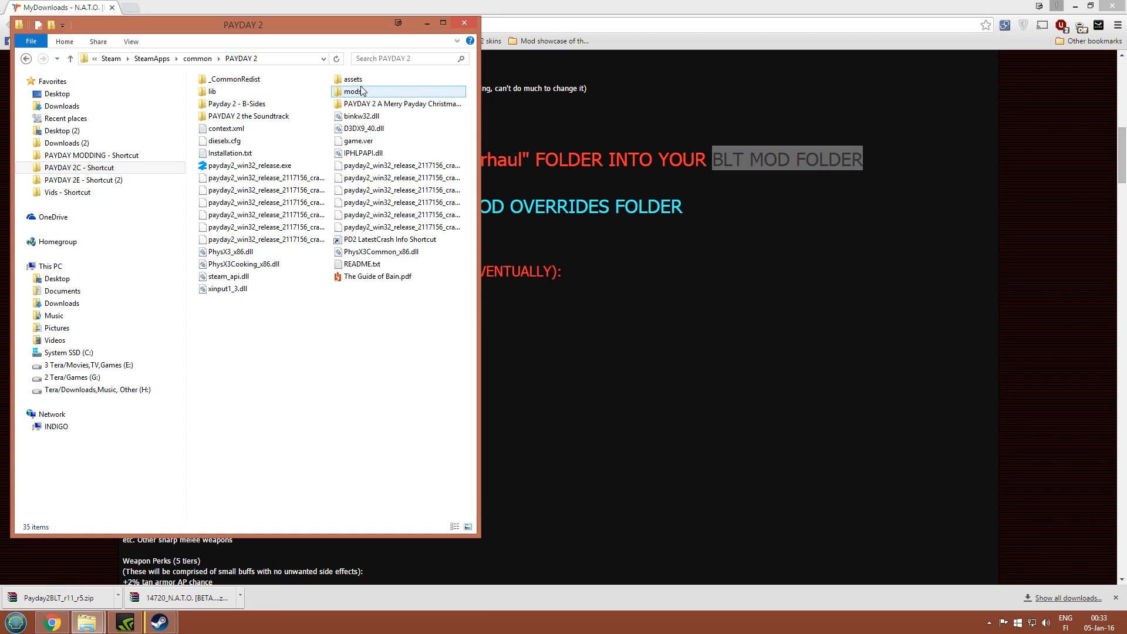
double_click(352, 92)
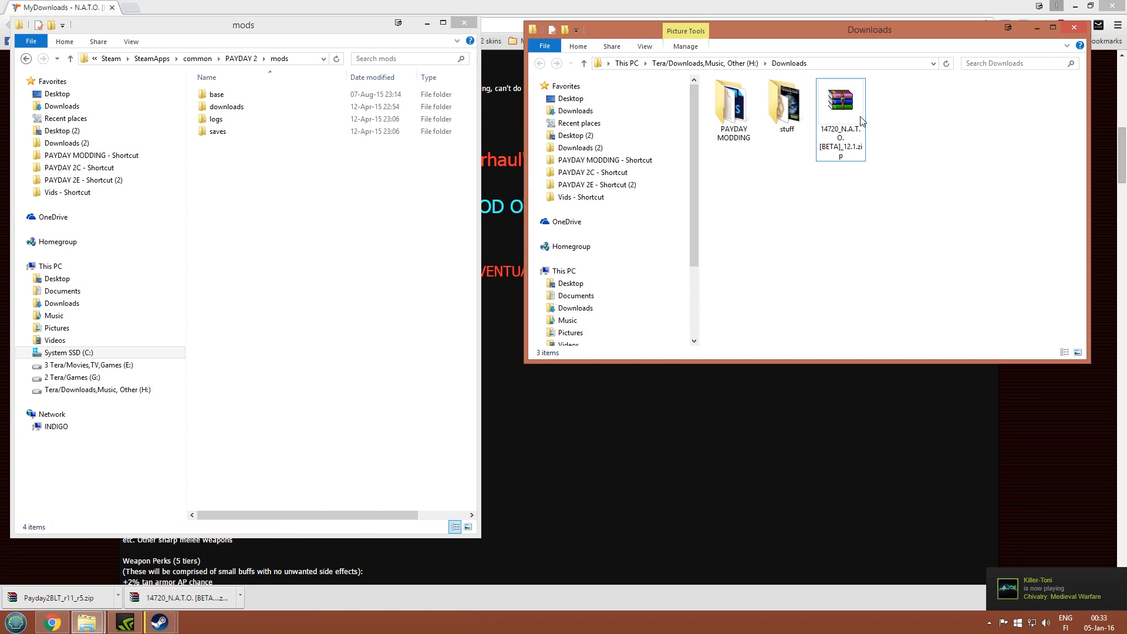
double_click(841, 98)
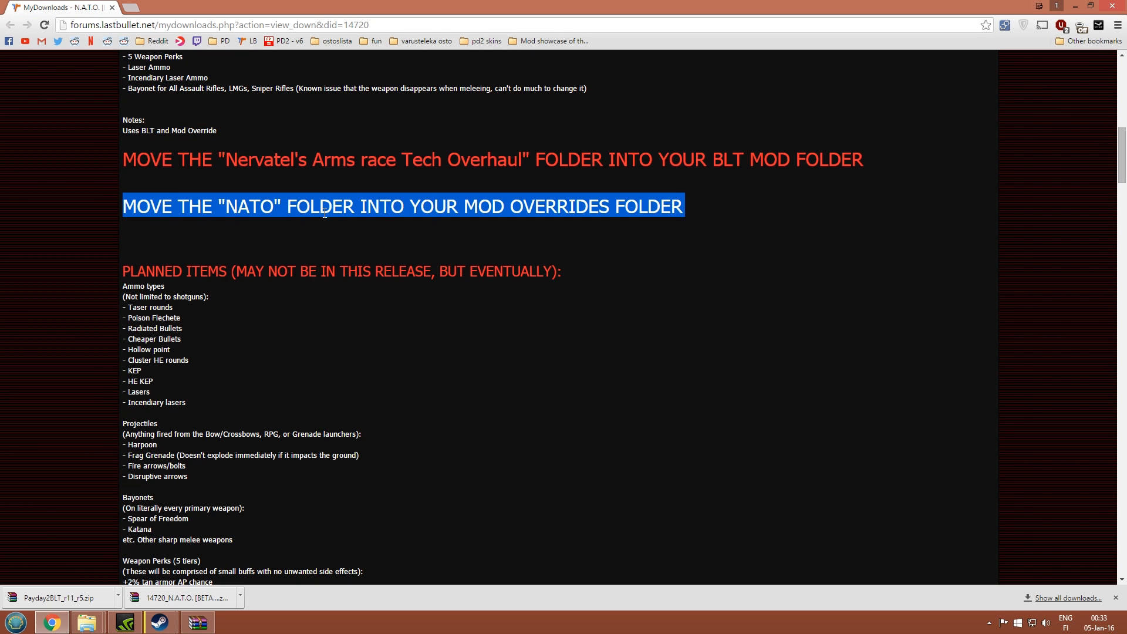
Return to the folder windows and view the N.A.T.O. archive's folders in WinRAR.
left_click(81, 623)
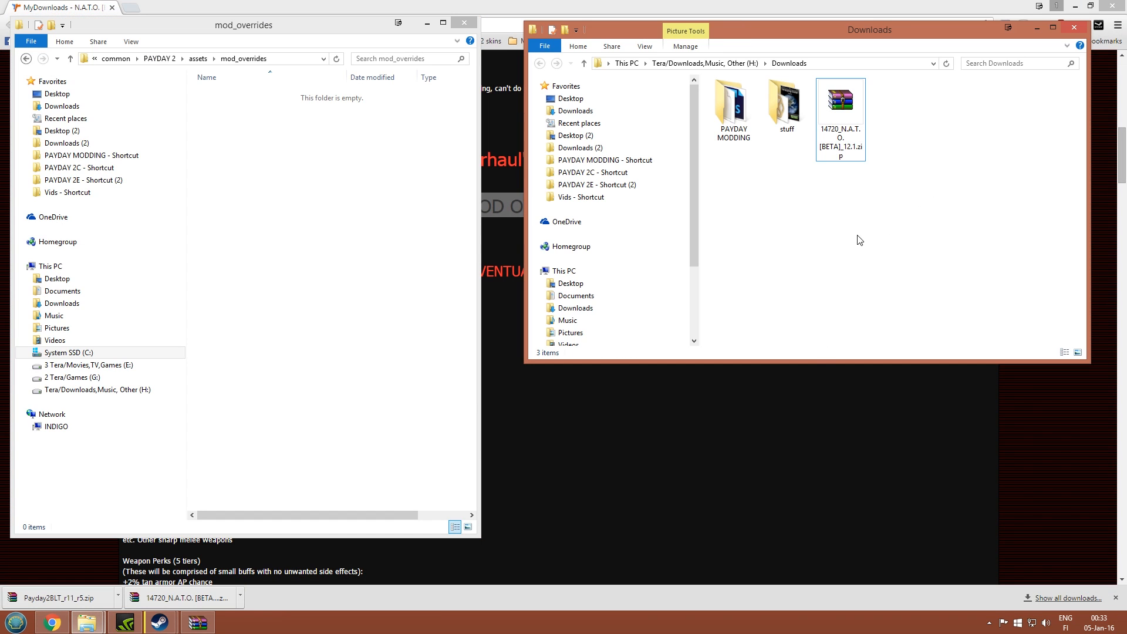
double_click(839, 100)
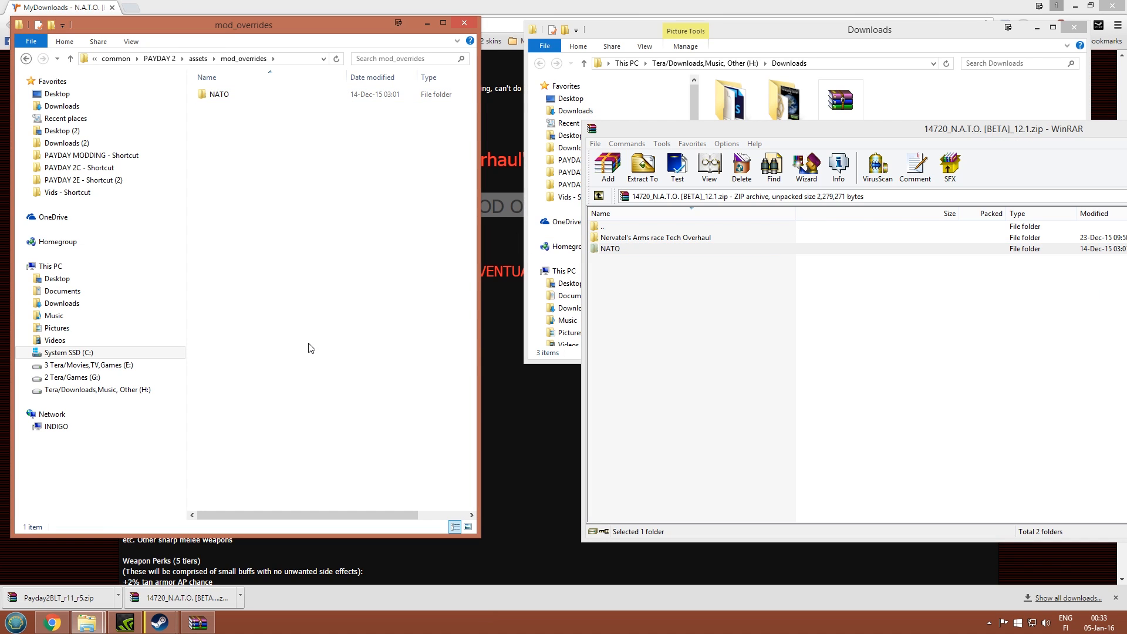
mouse_move(321, 362)
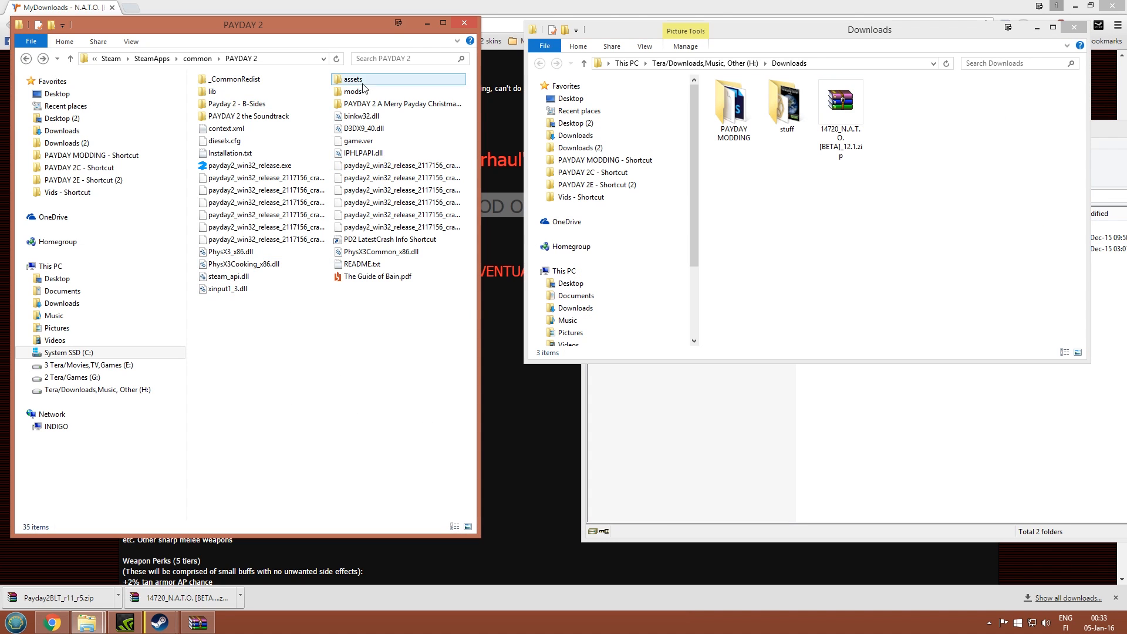
Verify Nervatel's folder in mods and the NATO folder in assets\mod_overrides, ending in assets.
double_click(352, 92)
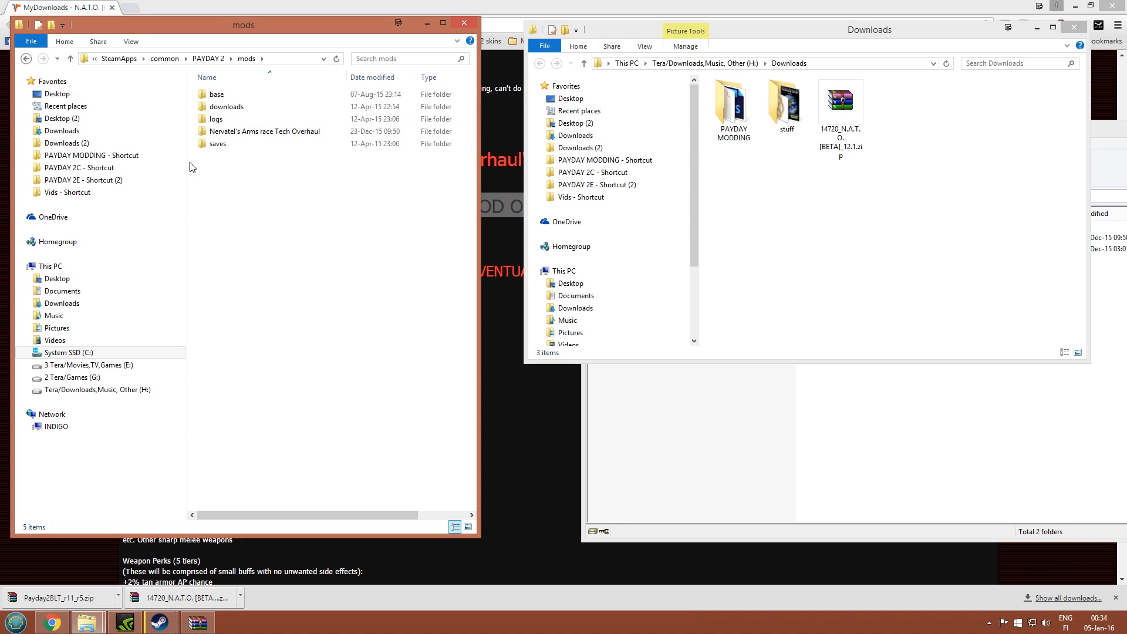
mouse_move(404, 227)
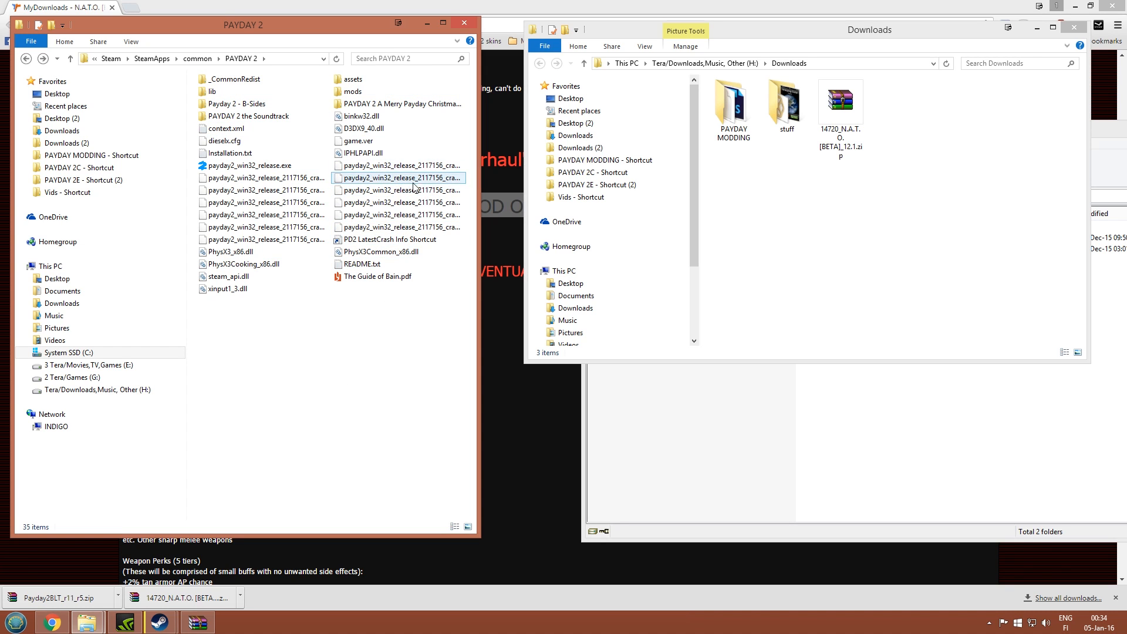
left_click(355, 92)
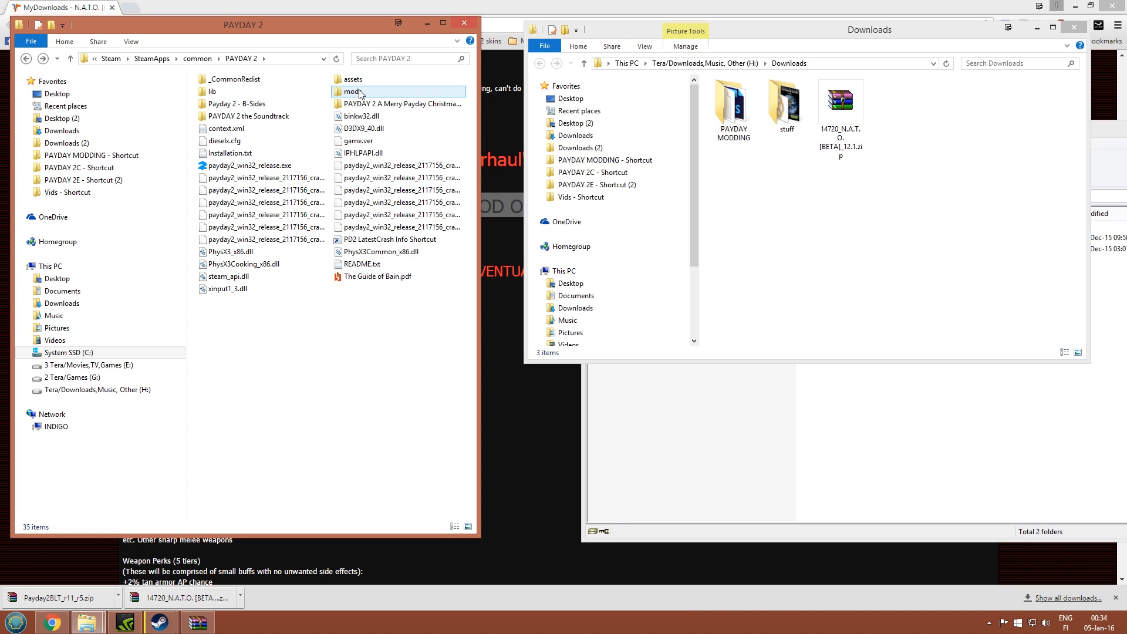
double_click(354, 78)
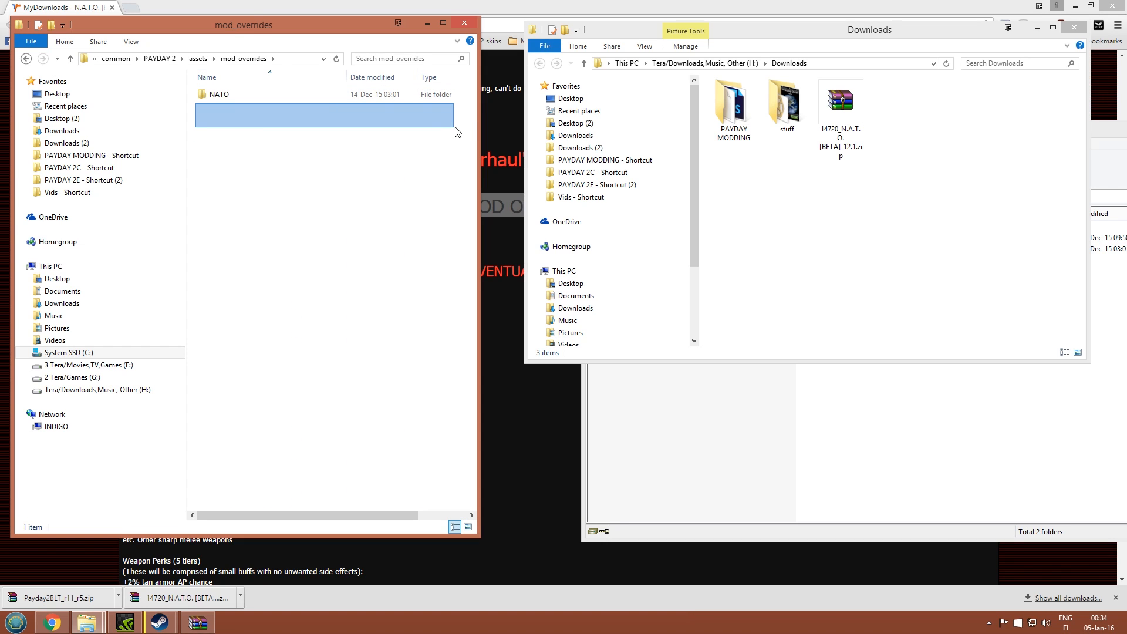
left_click(219, 94)
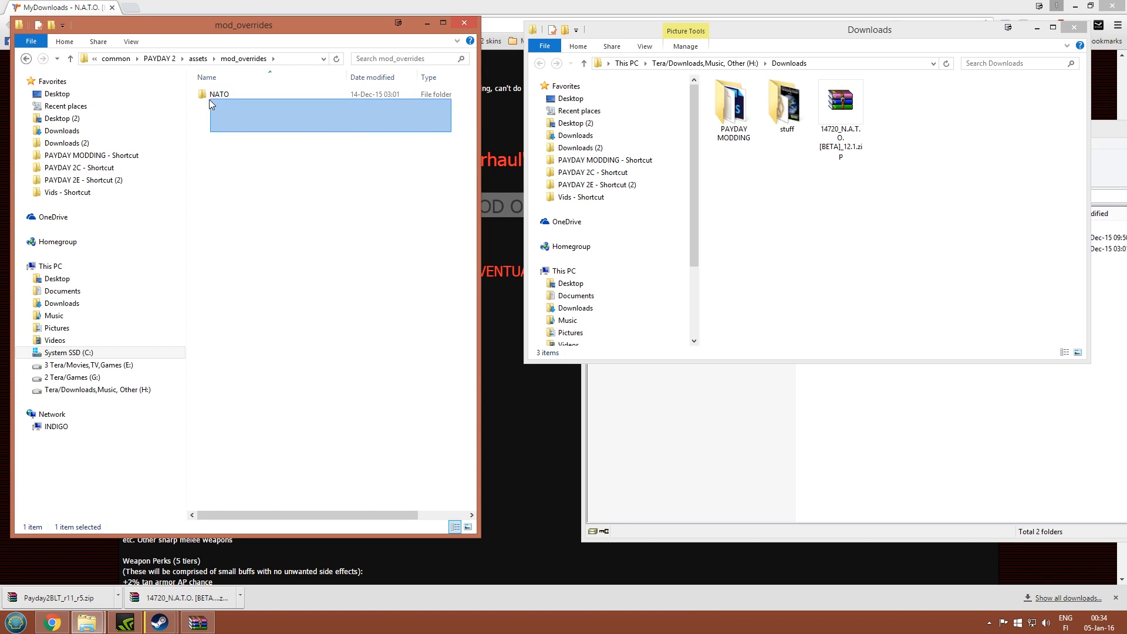
left_click(462, 115)
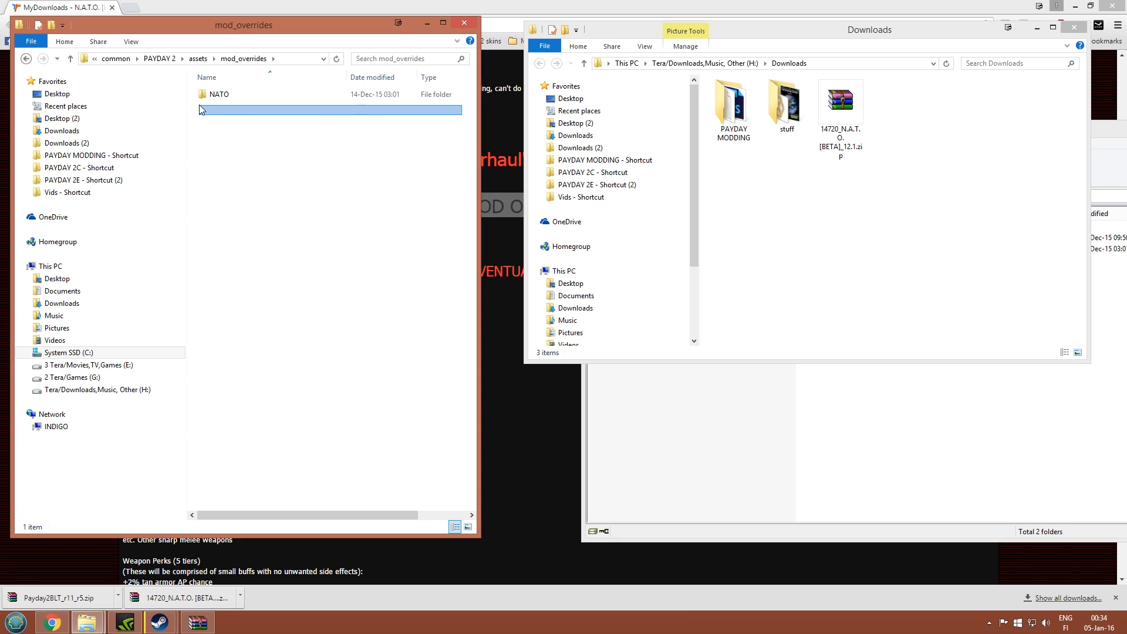
left_click(219, 94)
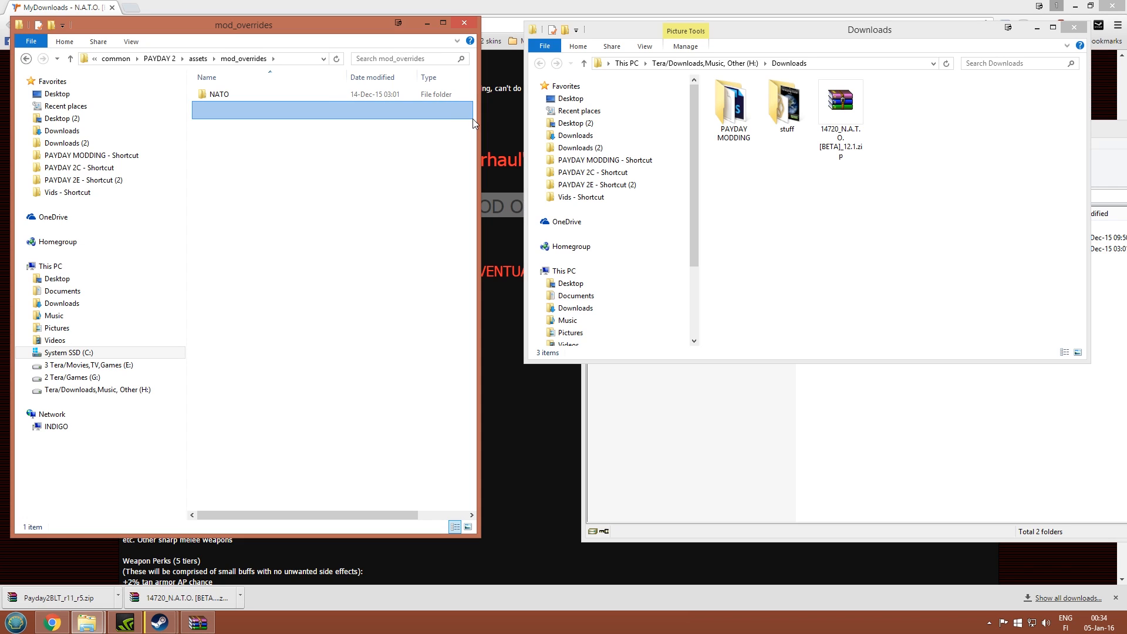
left_click(444, 170)
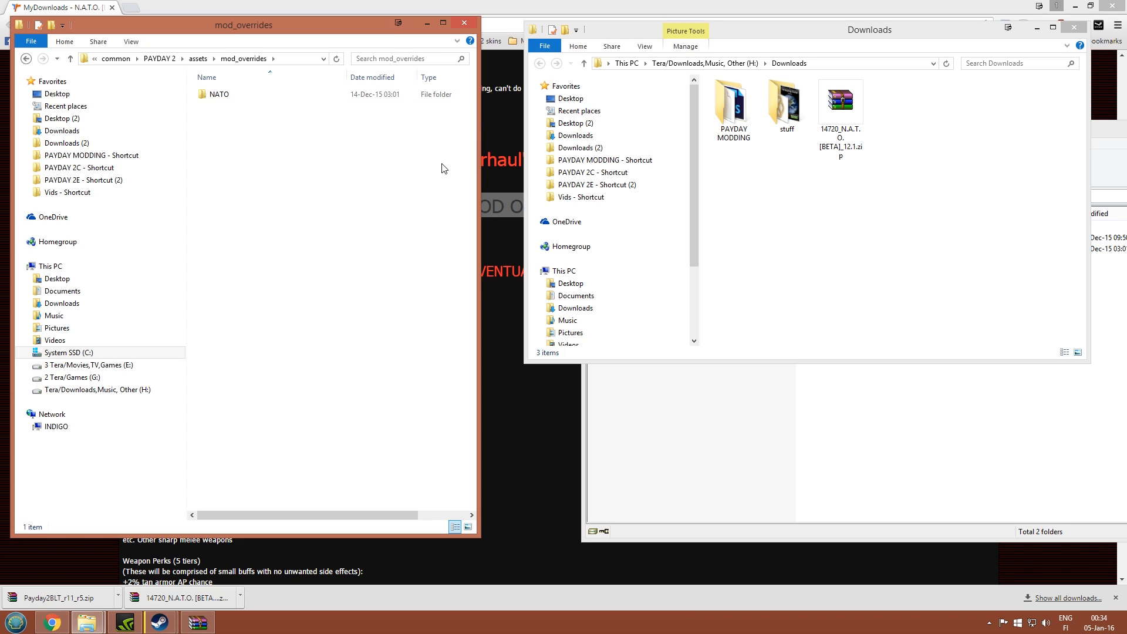
mouse_move(211, 123)
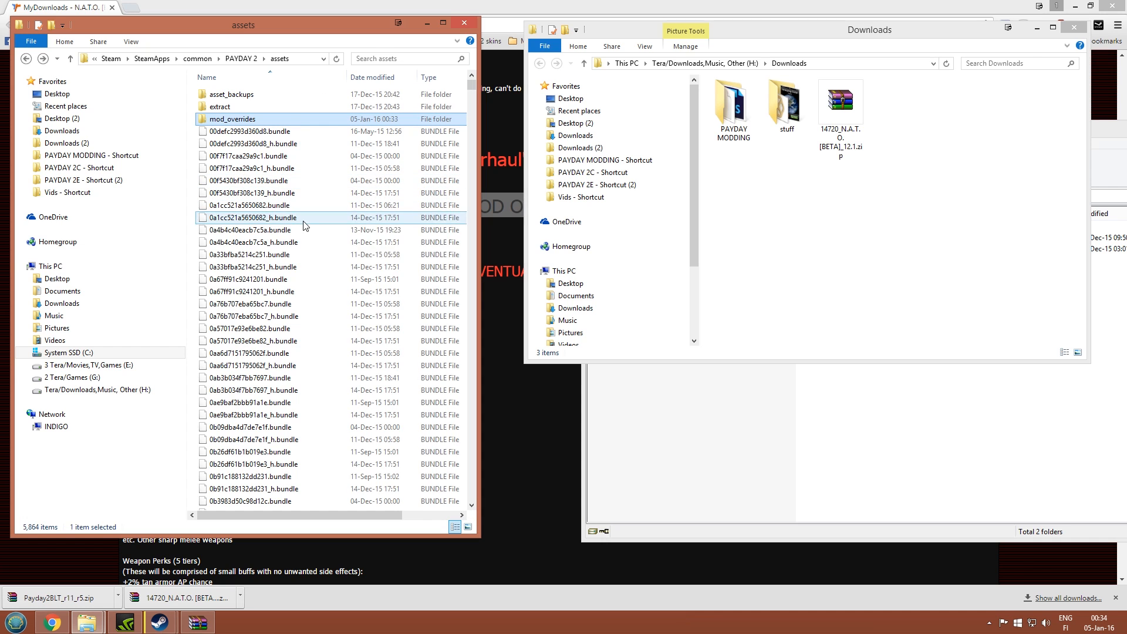
Browse the bundle files in assets and return to the PAYDAY 2 game folder.
left_click(252, 143)
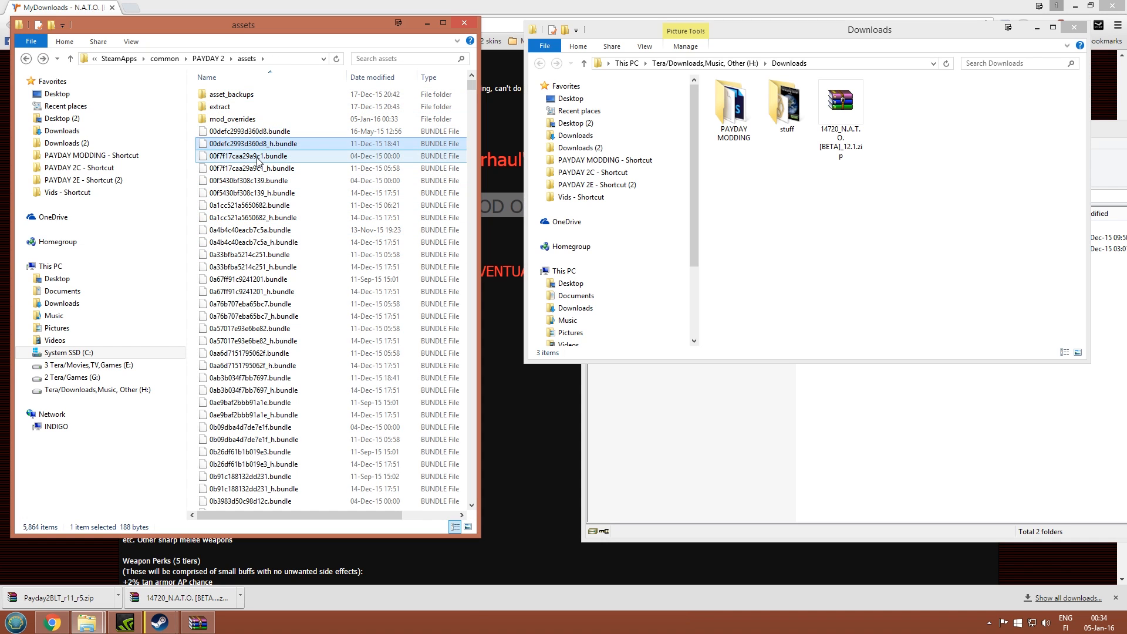
left_click(249, 132)
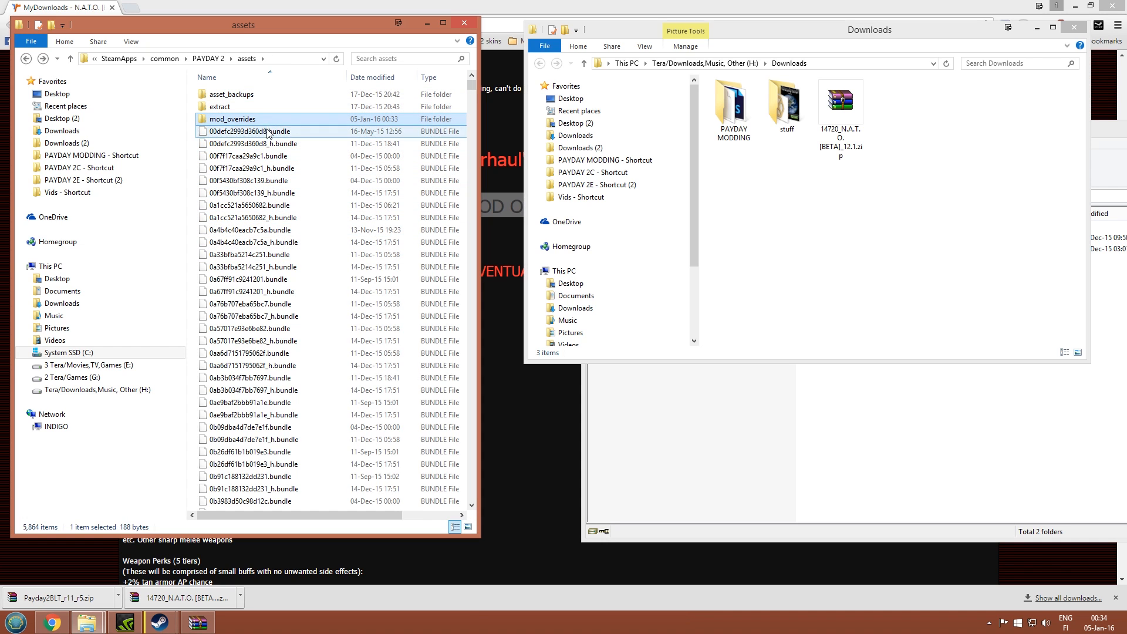
left_click(251, 155)
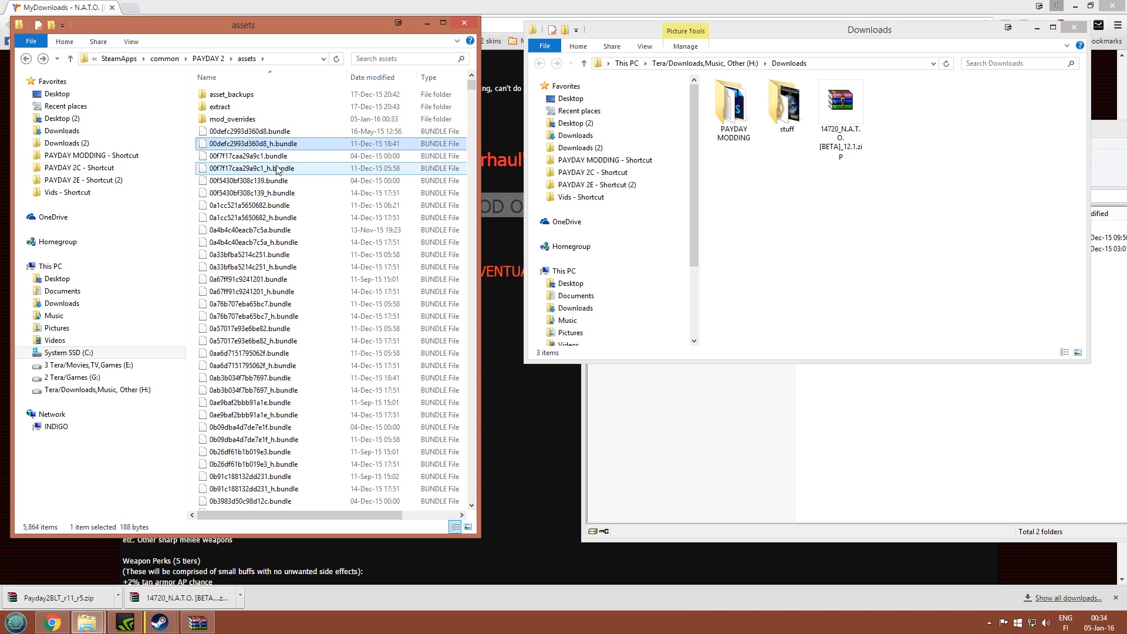
left_click(247, 204)
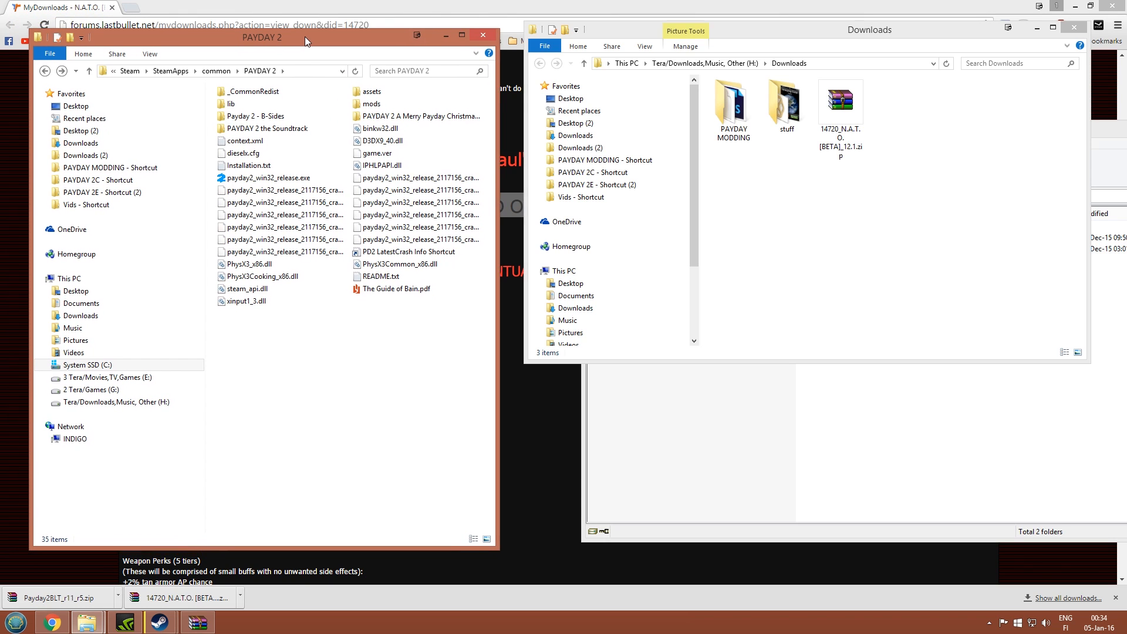
Close the Downloads and WinRAR windows to return to the PAYDAY 2 folder.
double_click(841, 101)
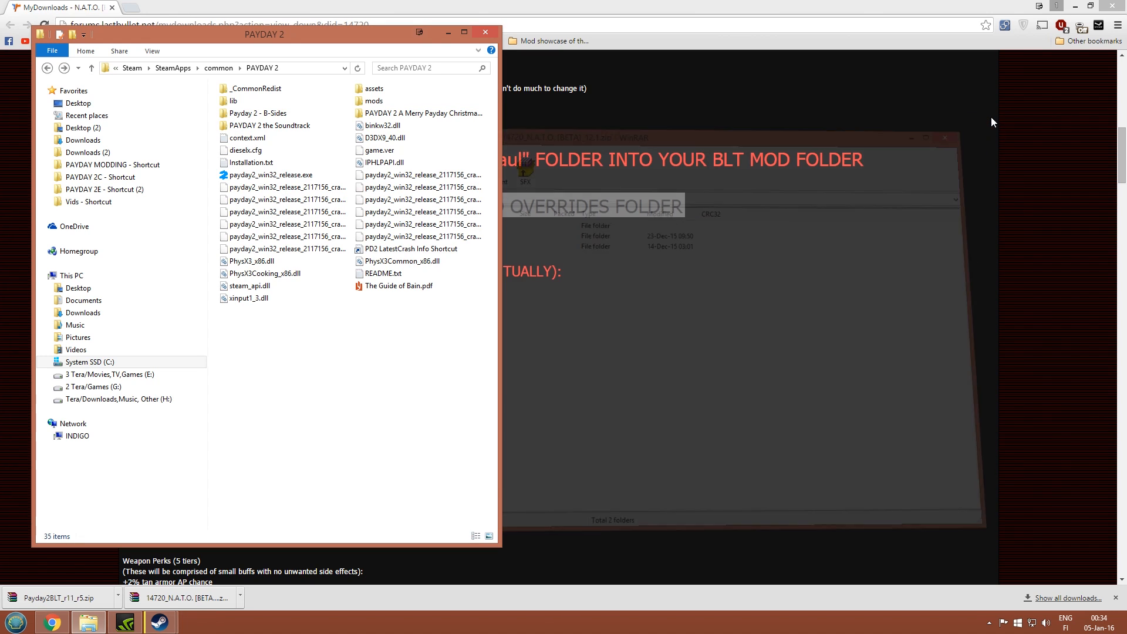
left_click(112, 164)
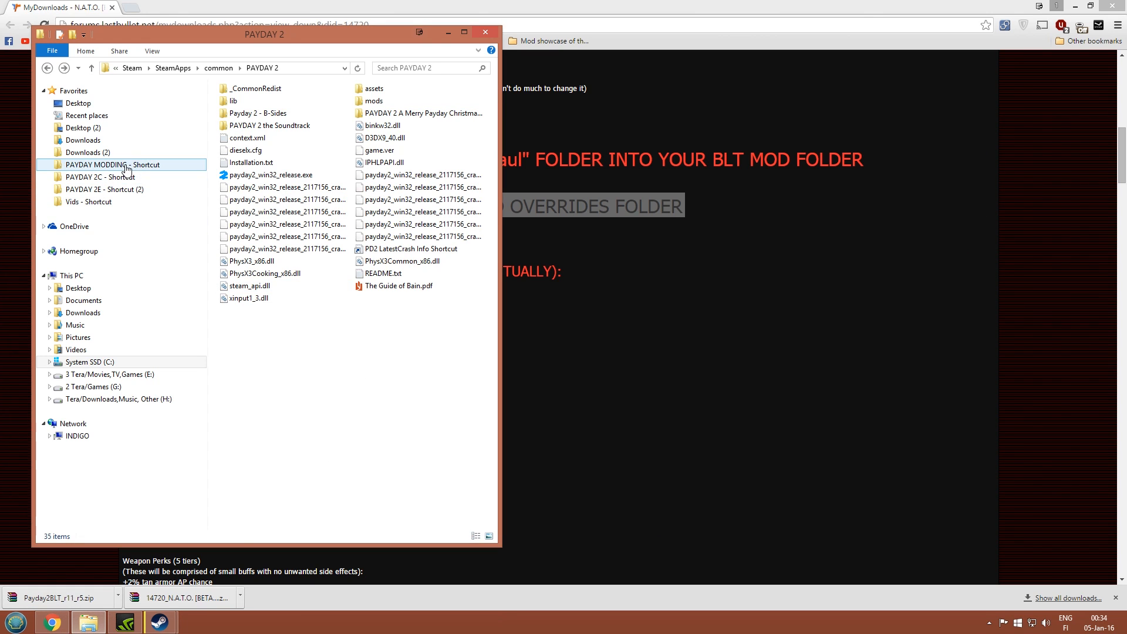
double_click(111, 164)
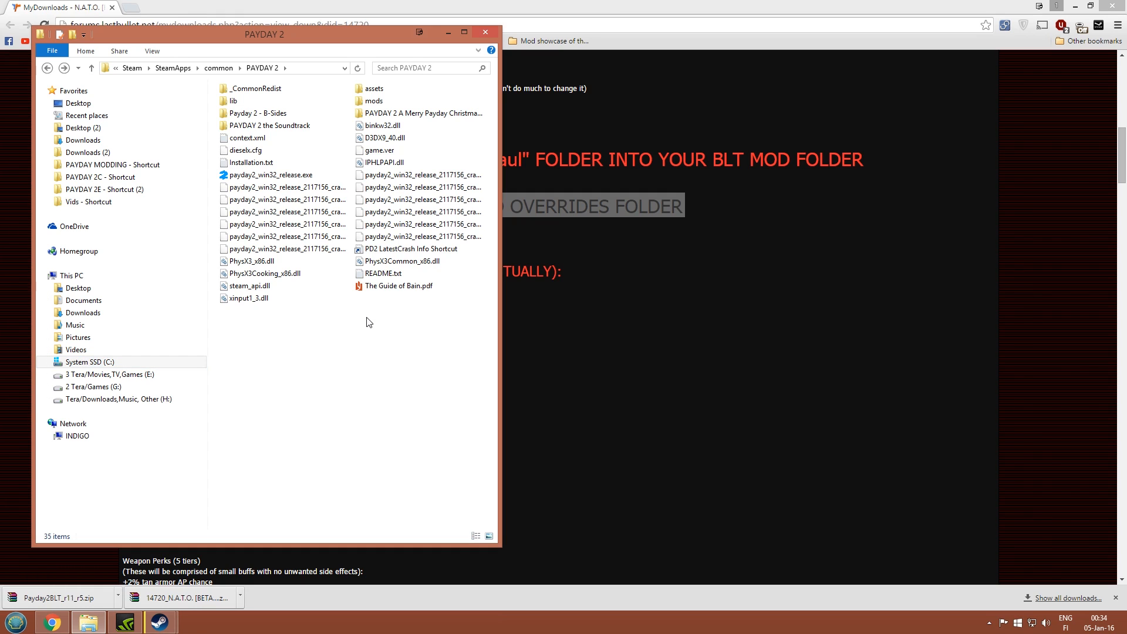
Enter the PAYDAY 2 mods folder showing base, downloads, logs and saves.
left_click(375, 101)
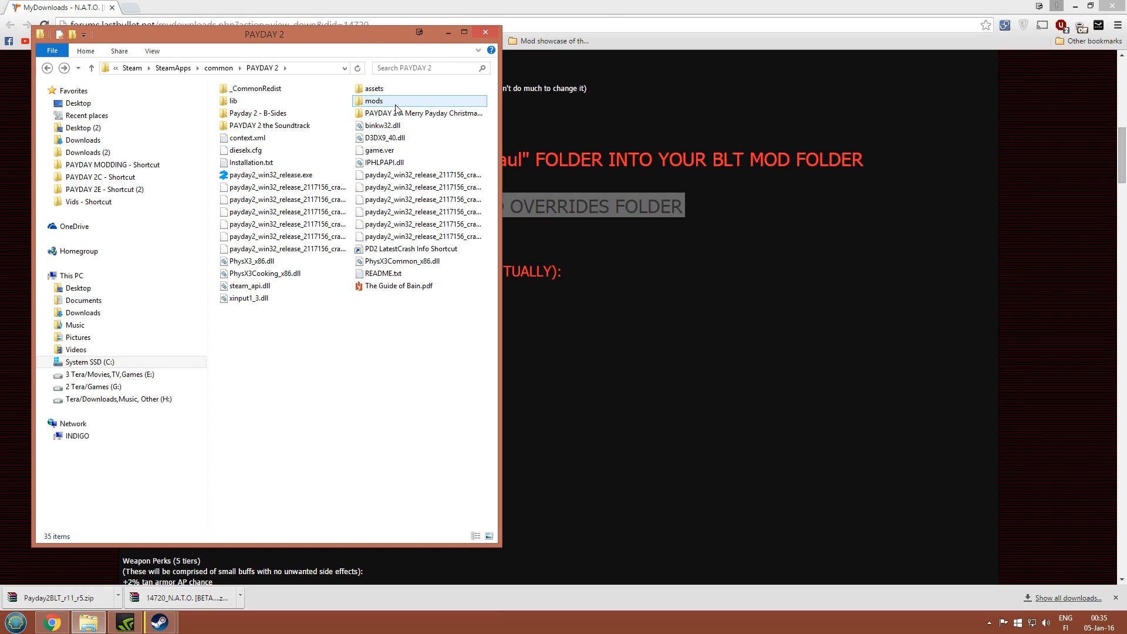
double_click(373, 101)
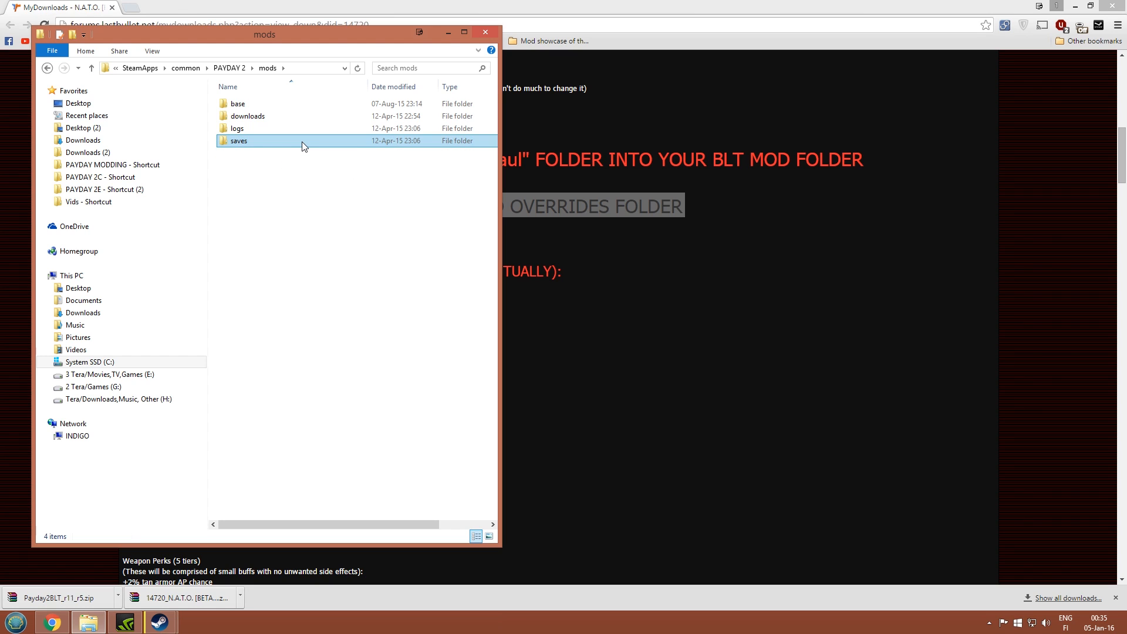
left_click(353, 354)
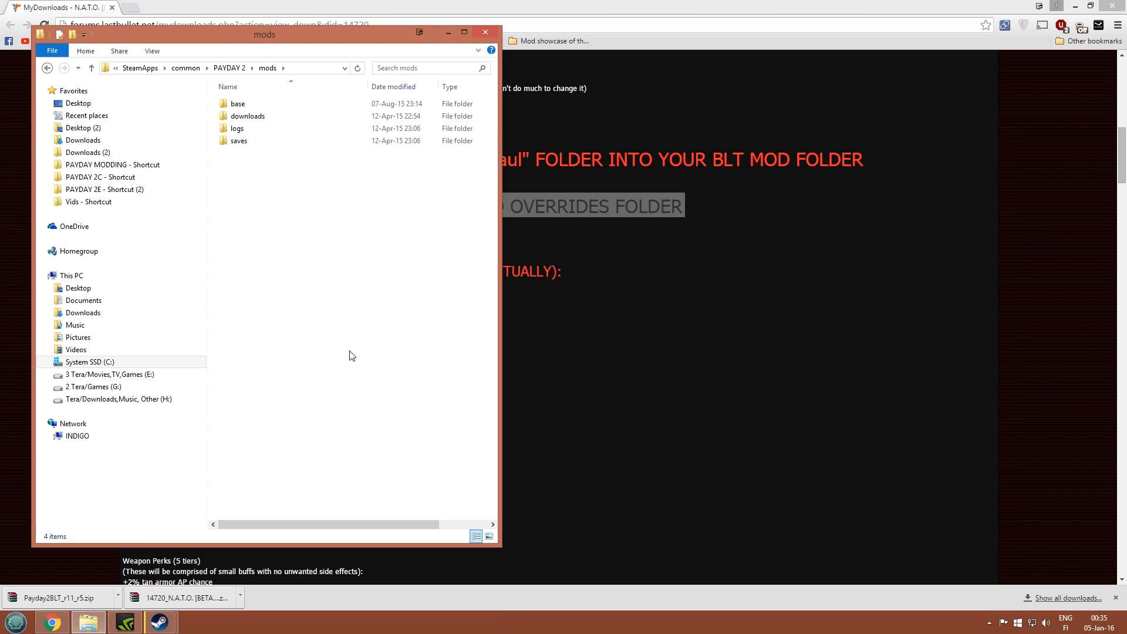